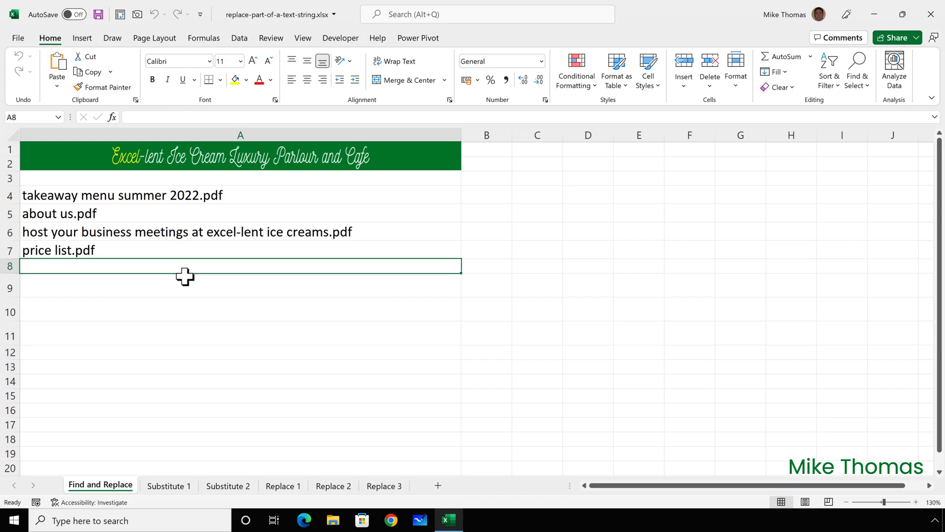
{"action": "mouse_move", "coordinate": [160, 264]}
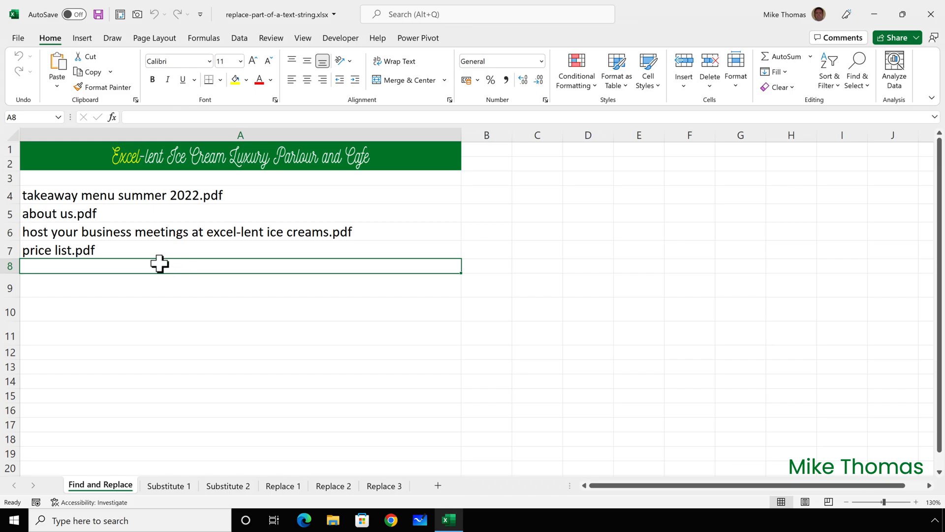
Replace every space in the A4:A7 file names with an underscore using Replace All
{"action": "left_click", "coordinate": [169, 195]}
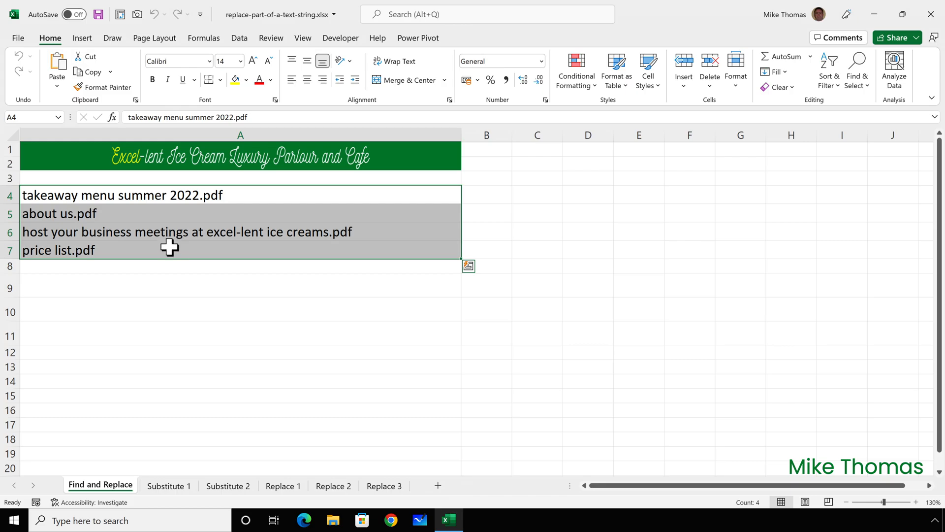
{"action": "mouse_move", "coordinate": [330, 101]}
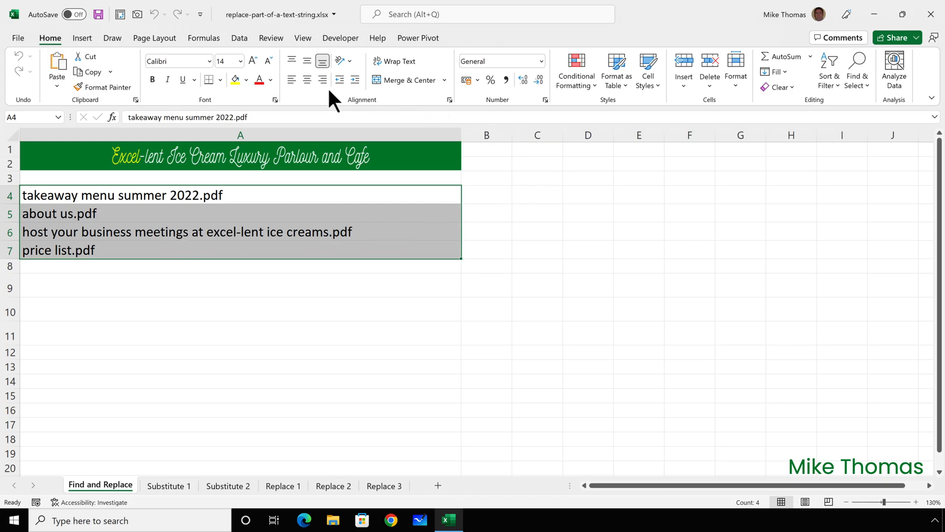
{"action": "mouse_move", "coordinate": [858, 93]}
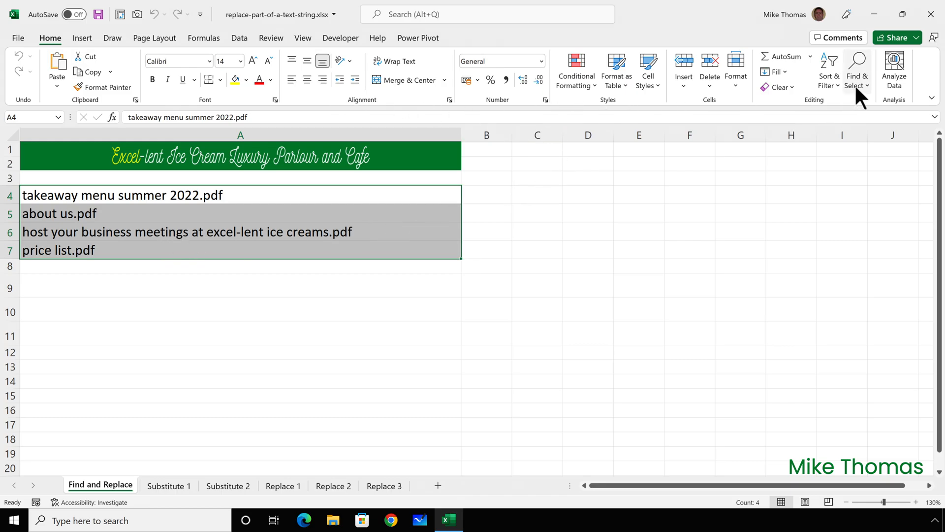
{"action": "left_click", "coordinate": [856, 68]}
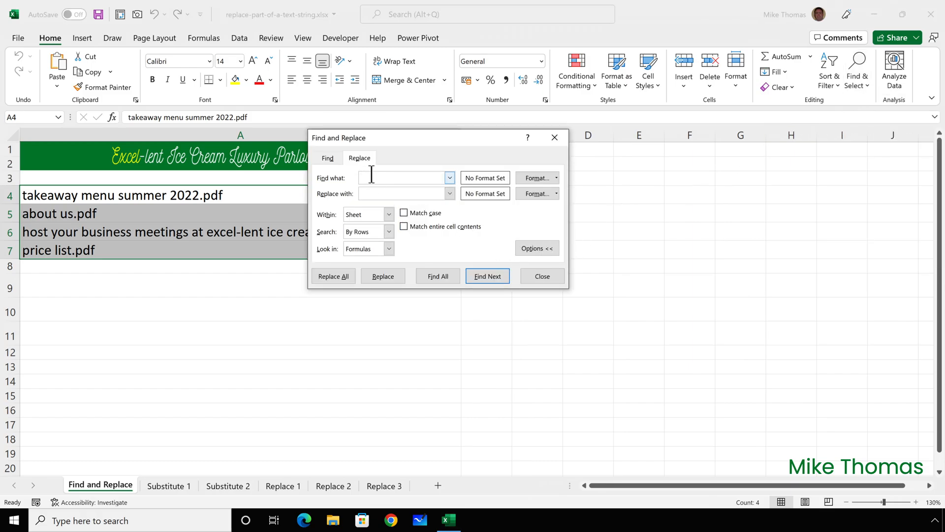
{"action": "left_click", "coordinate": [404, 194]}
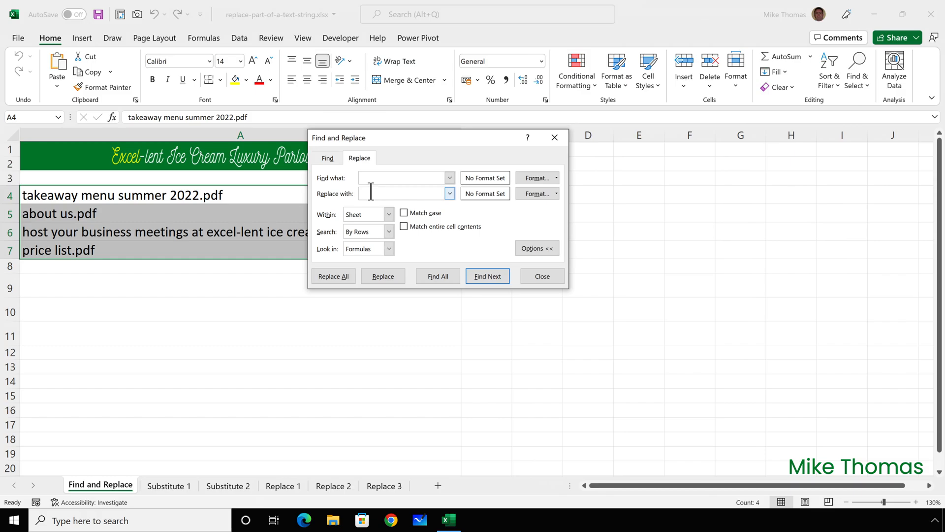
{"action": "type", "text": "_"}
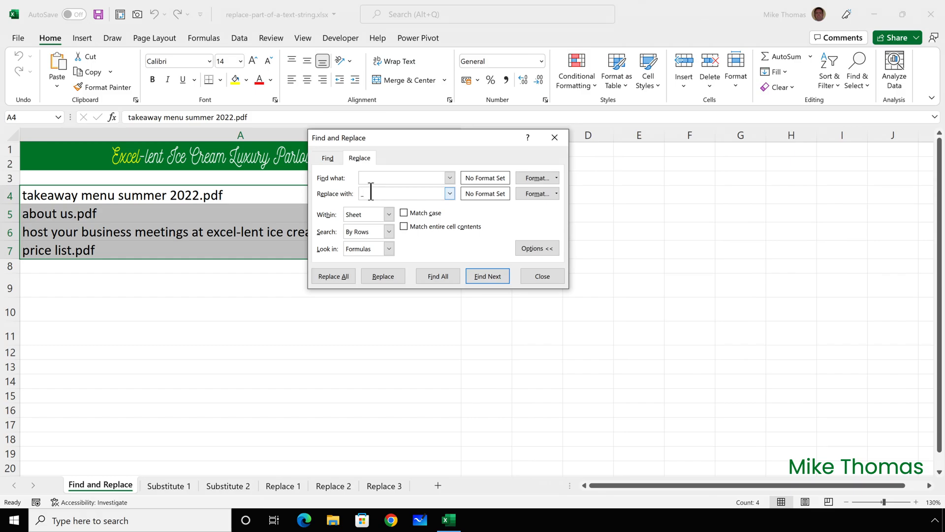
{"action": "left_click", "coordinate": [333, 276]}
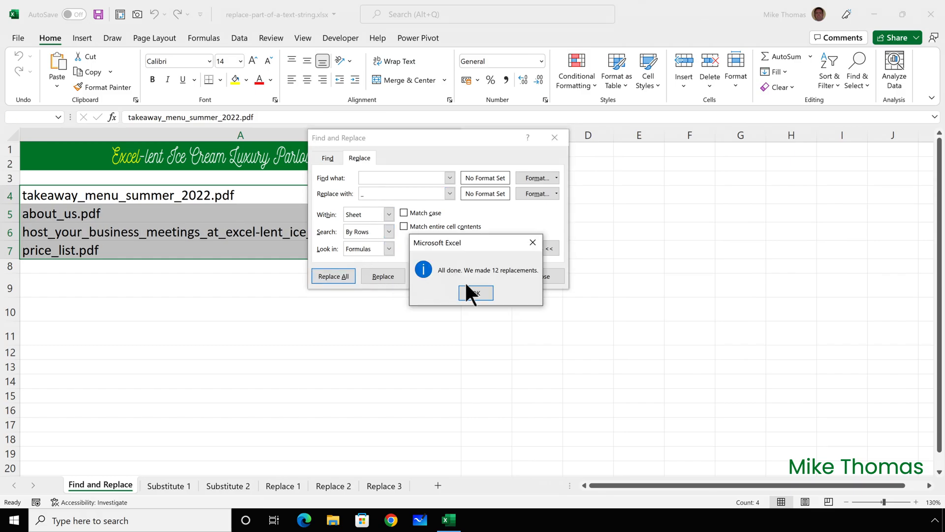
{"action": "left_click", "coordinate": [475, 294]}
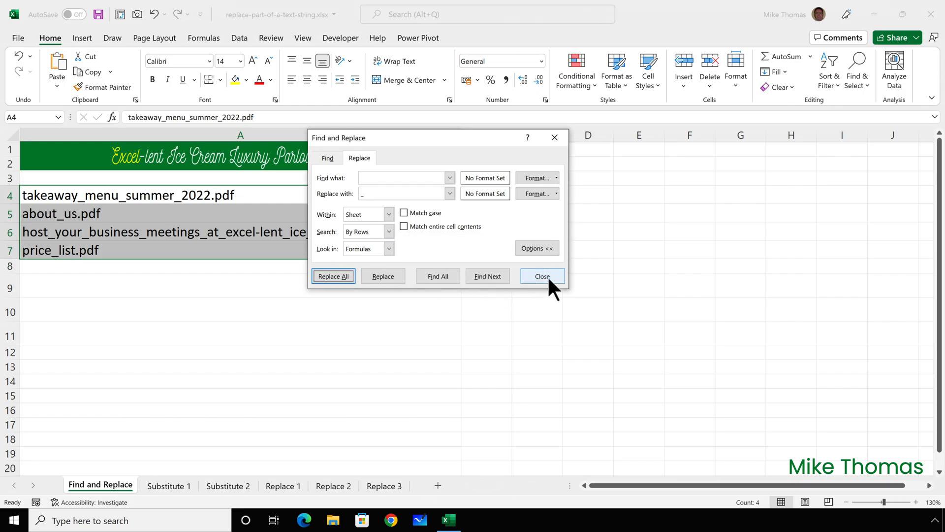
{"action": "left_click", "coordinate": [169, 485]}
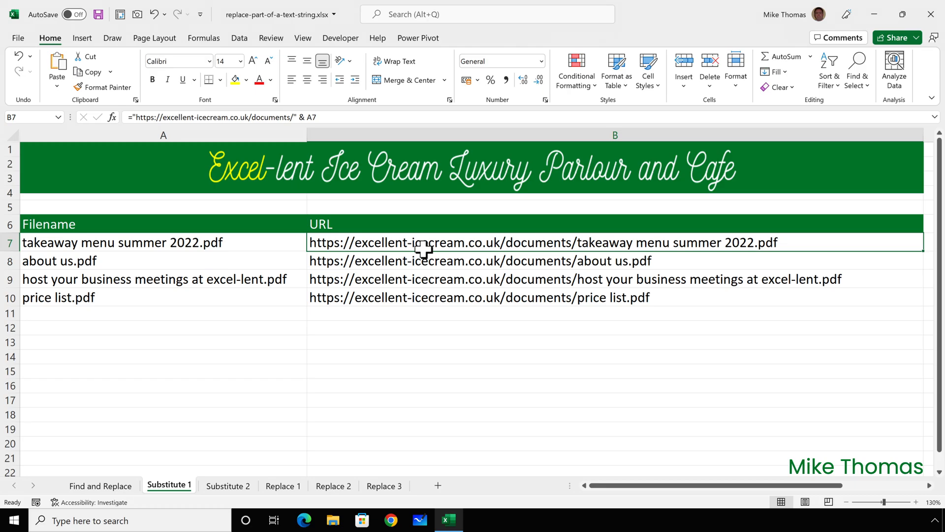
{"action": "mouse_move", "coordinate": [415, 235]}
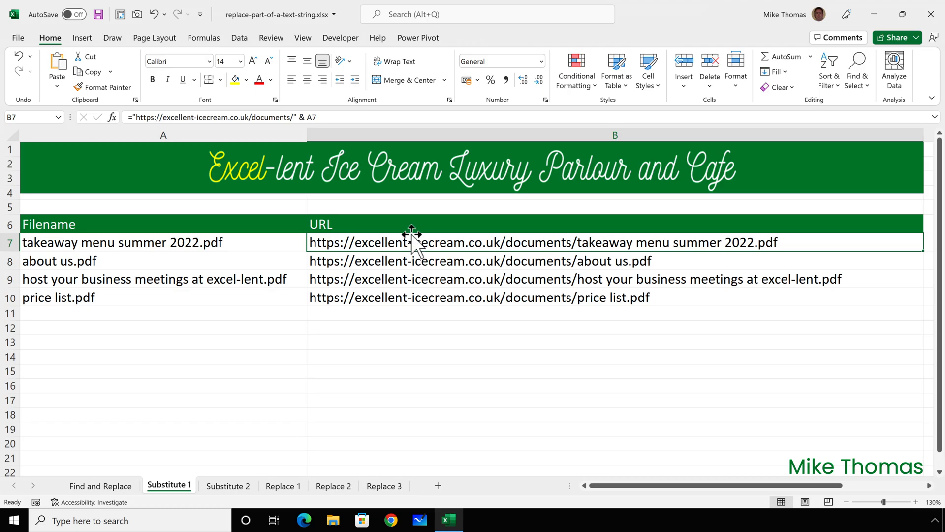
{"action": "mouse_move", "coordinate": [349, 169]}
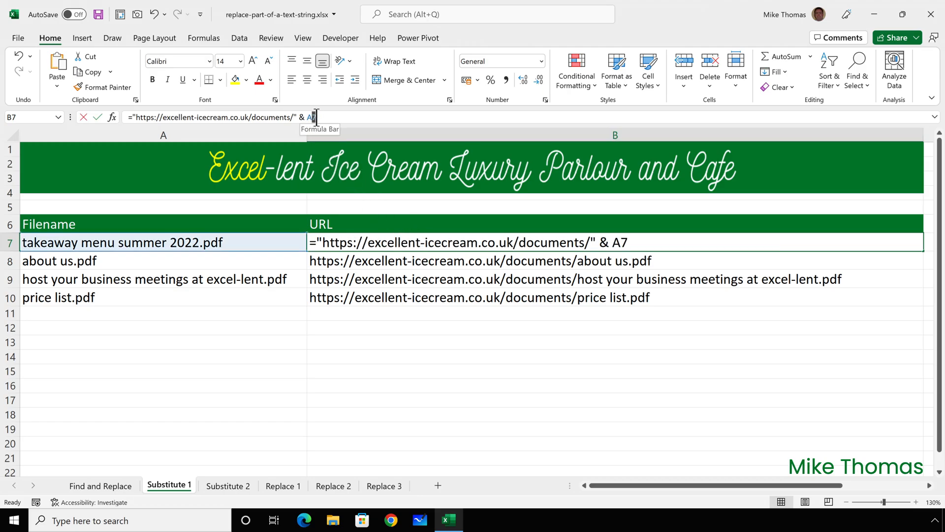
Wrap A7 in SUBSTITUTE(A7," ","%20") inside the URL formula and fill it down to B10
{"action": "key", "text": "Backspace"}
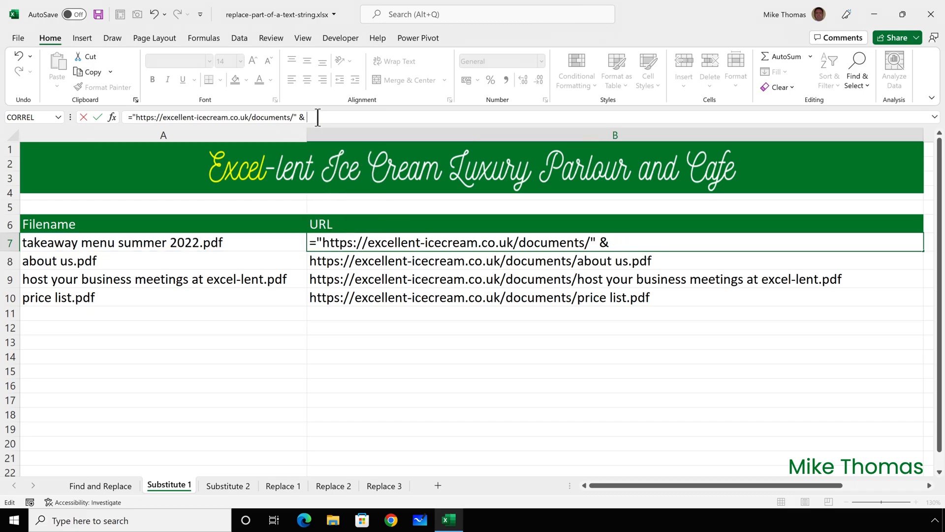
{"action": "type", "text": "Sub"}
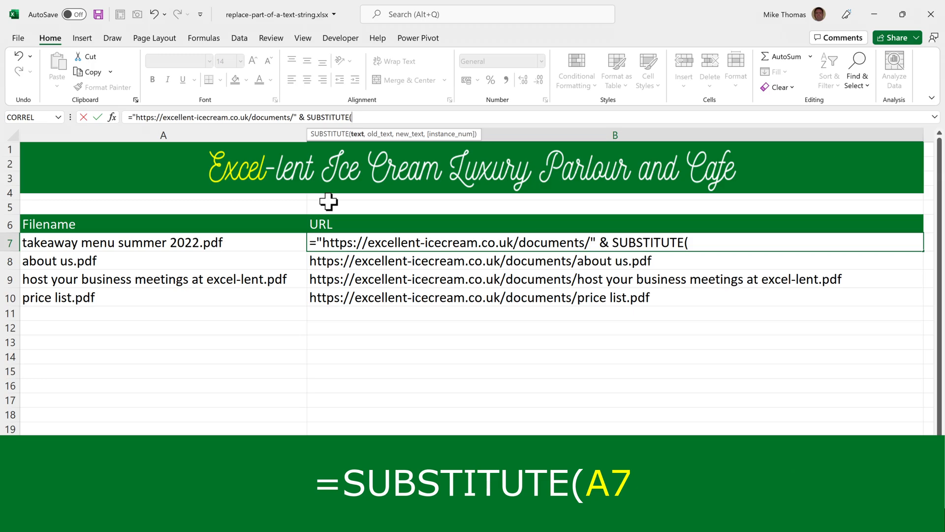
{"action": "mouse_move", "coordinate": [294, 235]}
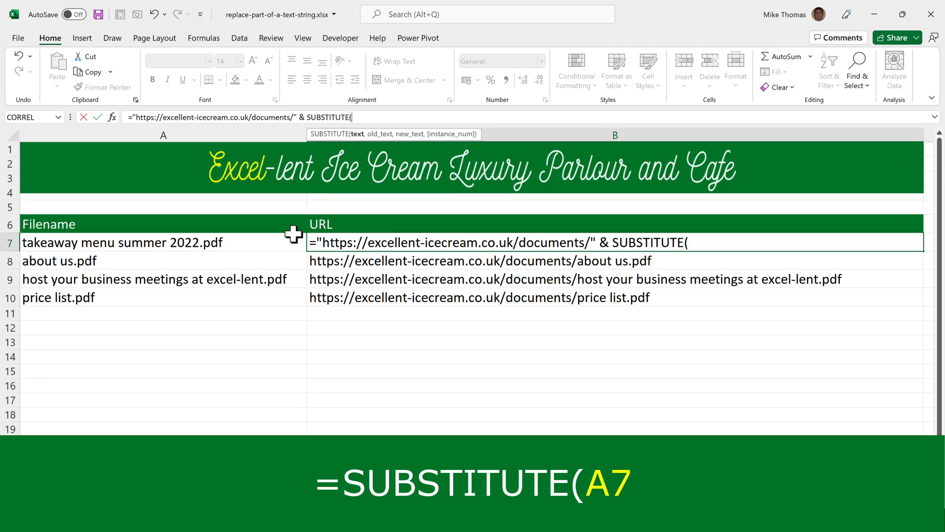
{"action": "left_click", "coordinate": [120, 243]}
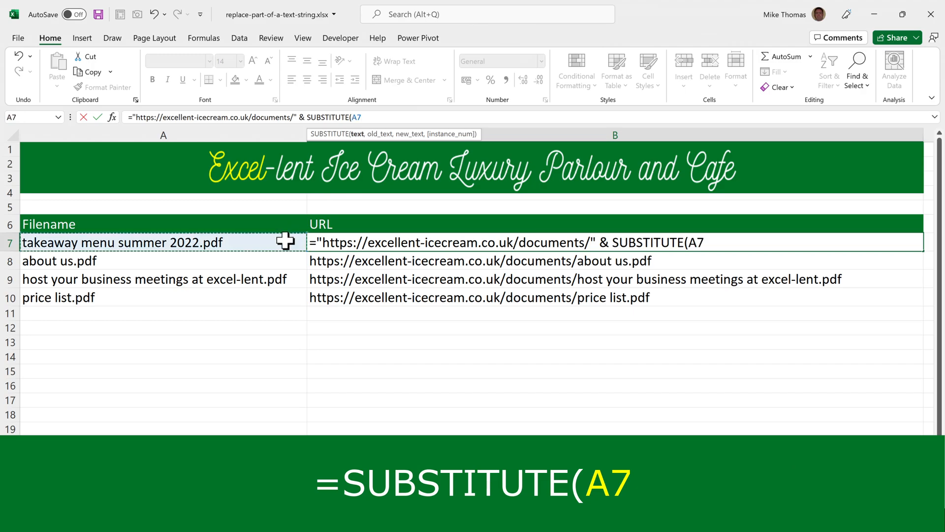
{"action": "type", "text": ","}
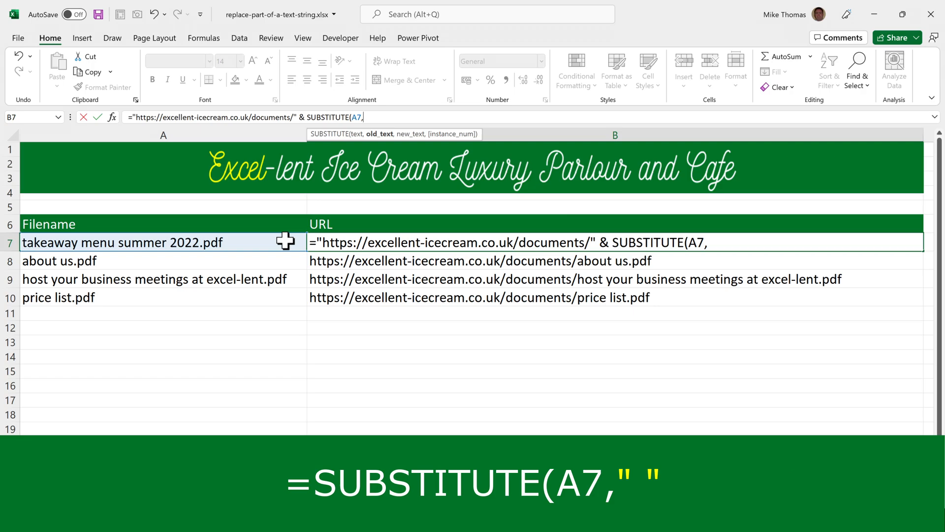
{"action": "type", "text": "\""}
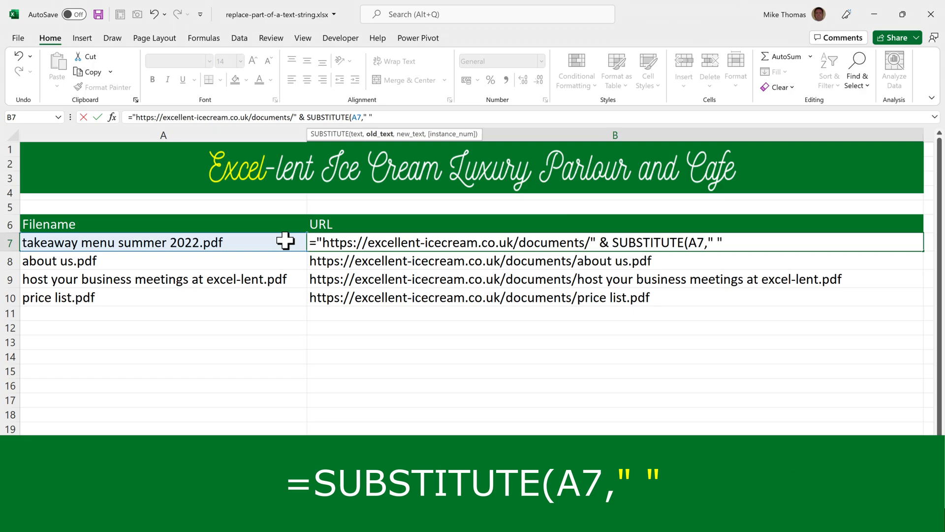
{"action": "type", "text": ","}
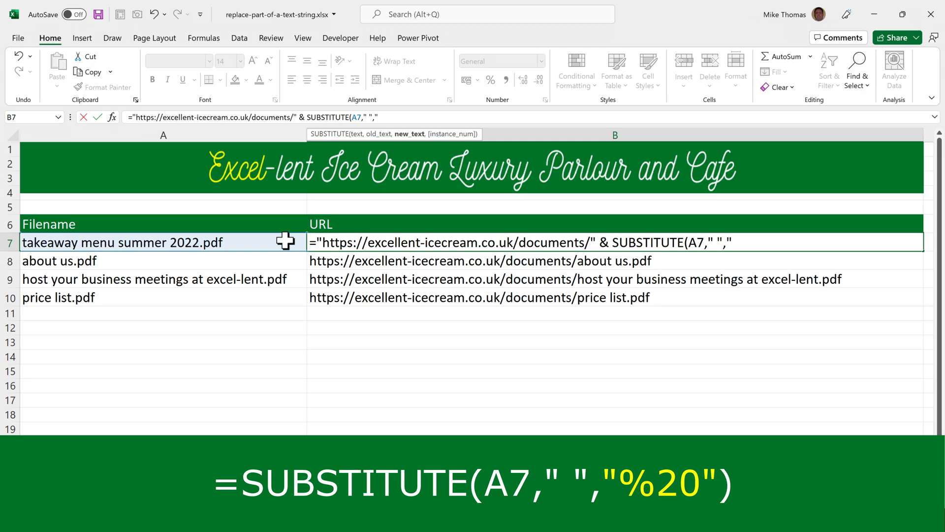
{"action": "type", "text": "%20\")"}
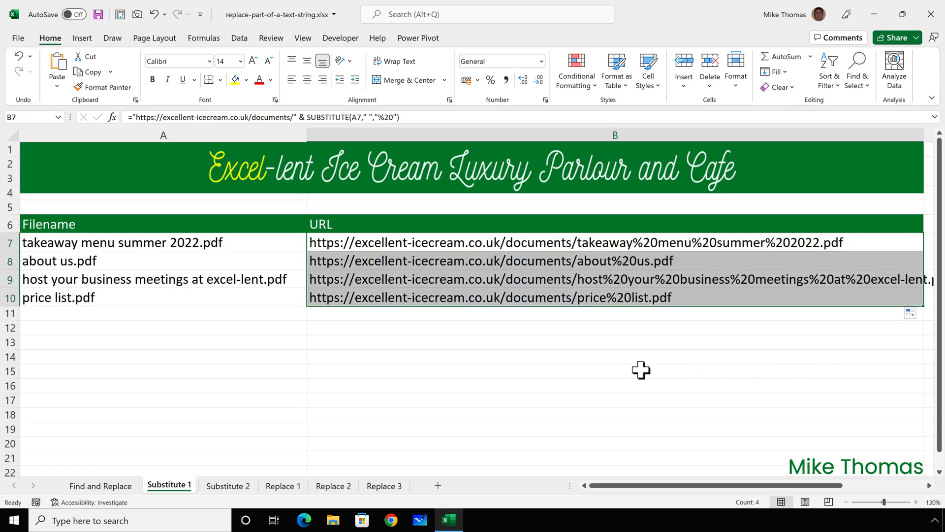
{"action": "left_click", "coordinate": [228, 485]}
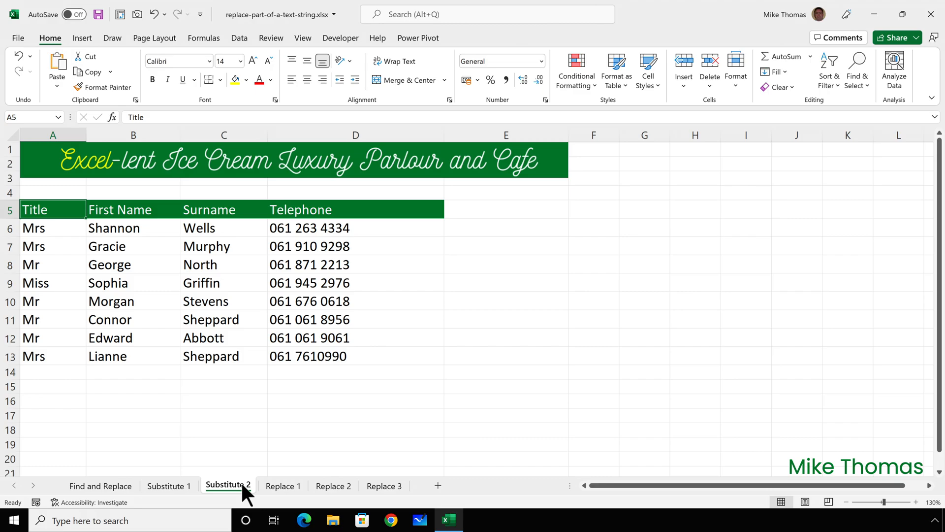
{"action": "mouse_move", "coordinate": [331, 282]}
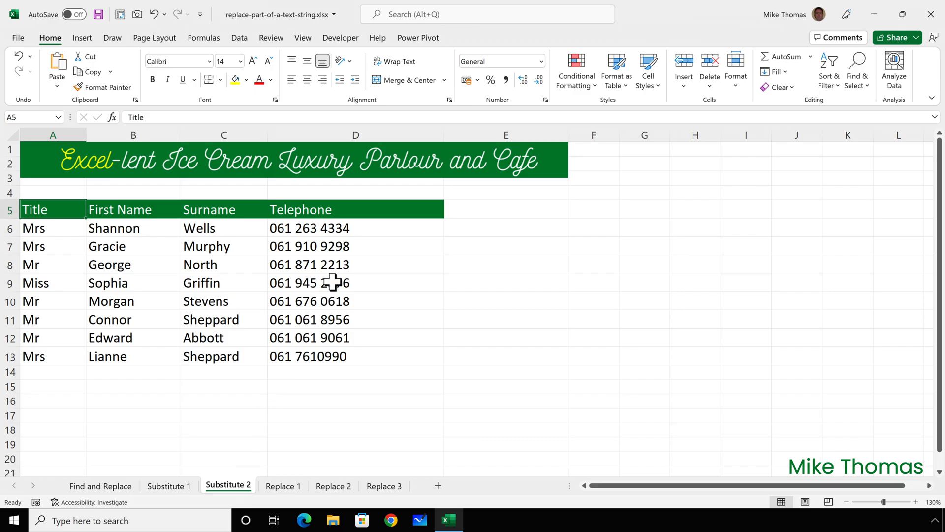
Enter =SUBSTITUTE(D6,"061","0161",1) in E6 to swap the first 061 for 0161
{"action": "left_click", "coordinate": [506, 228]}
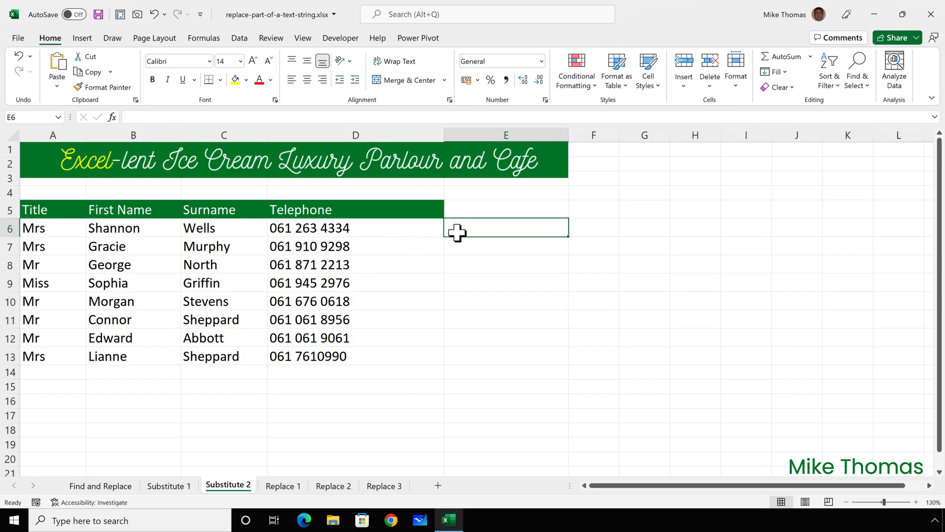
{"action": "type", "text": "=subs"}
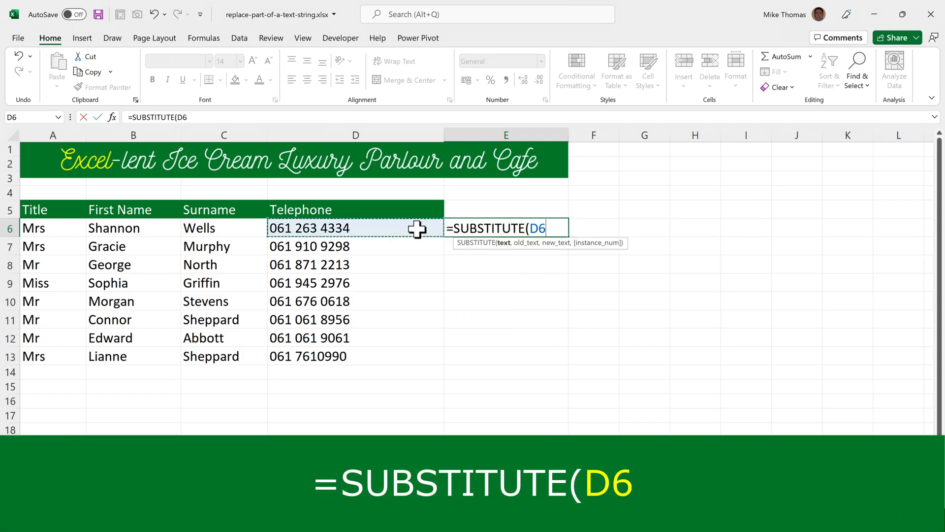
{"action": "type", "text": ",\""}
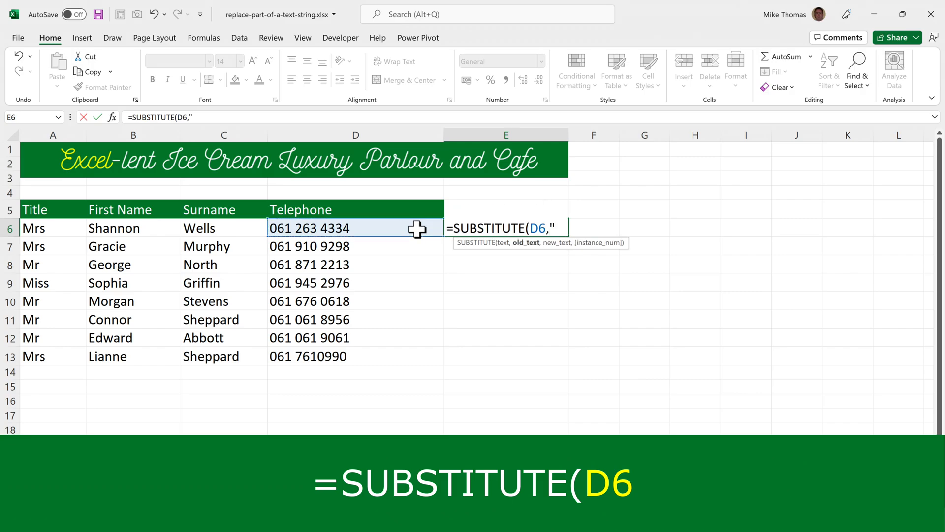
{"action": "type", "text": "061"}
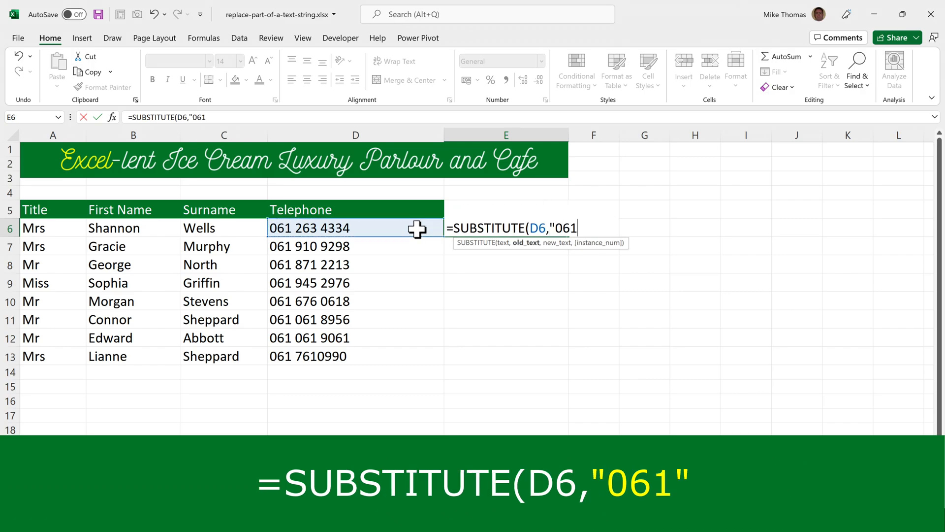
{"action": "type", "text": "\","}
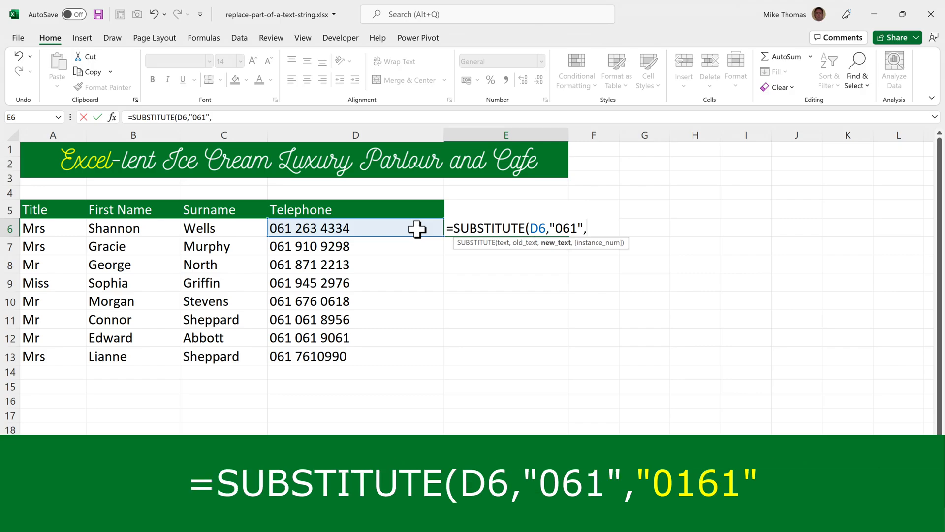
{"action": "type", "text": "\"0161"}
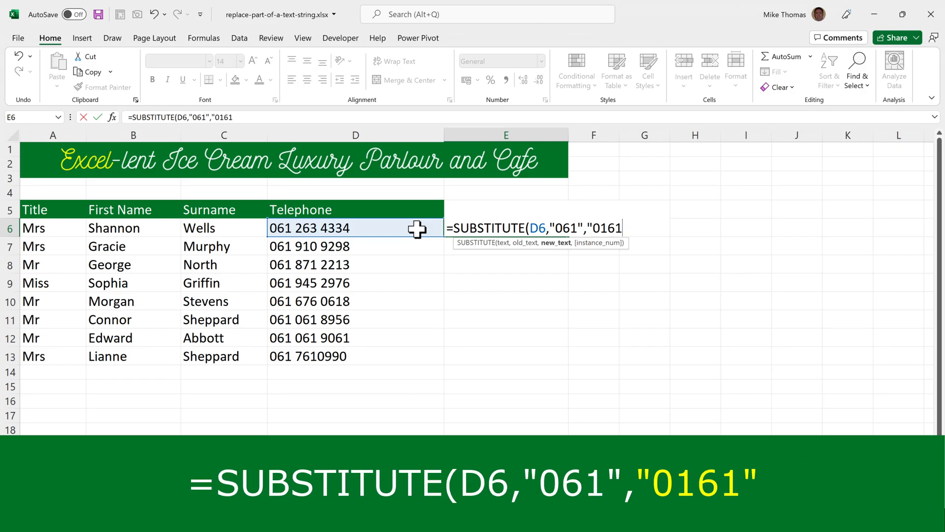
{"action": "type", "text": "\","}
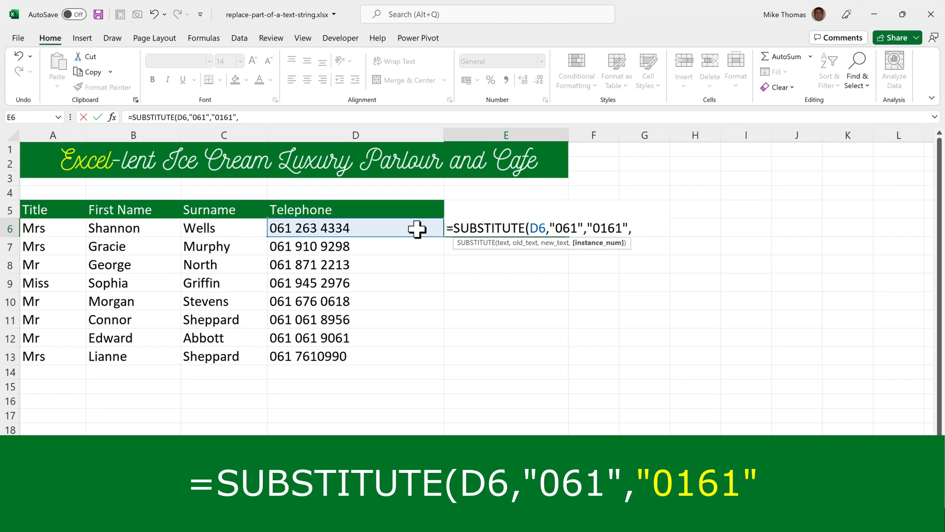
{"action": "type", "text": "1"}
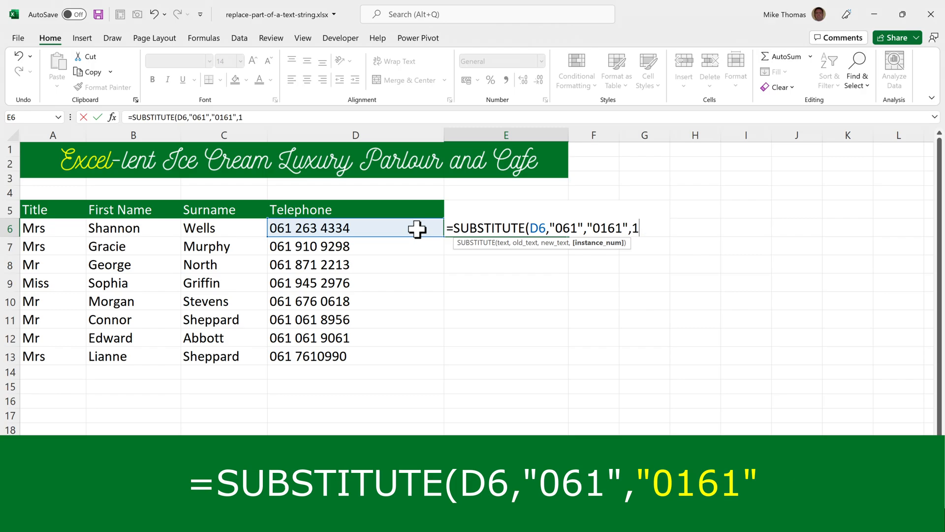
{"action": "type", "text": ")"}
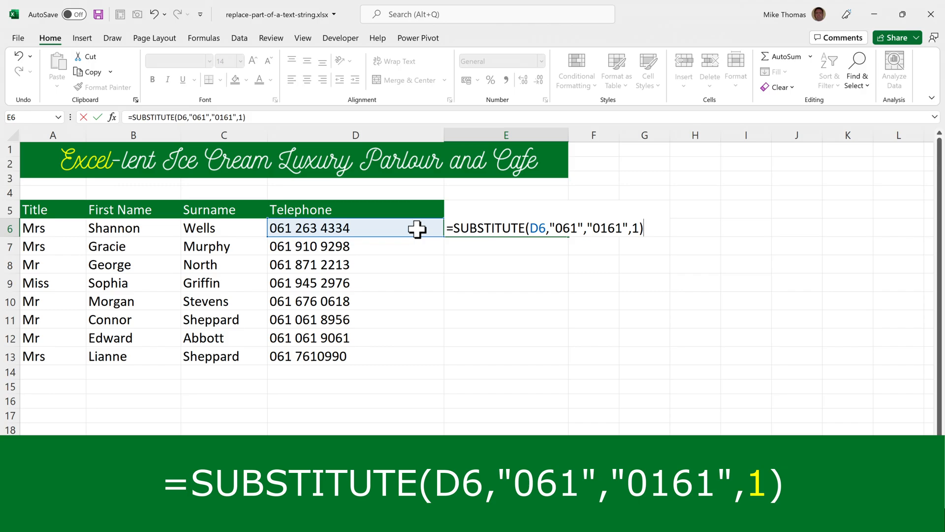
{"action": "key", "text": "Return"}
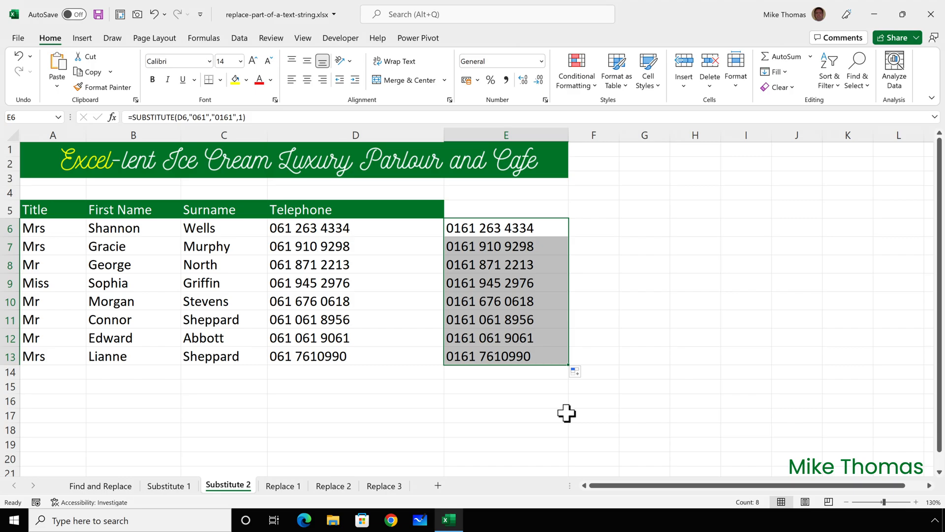
Paste the 0161 results as values over Telephone D6:D13 and clear helper column E
{"action": "key", "text": "ctrl+c"}
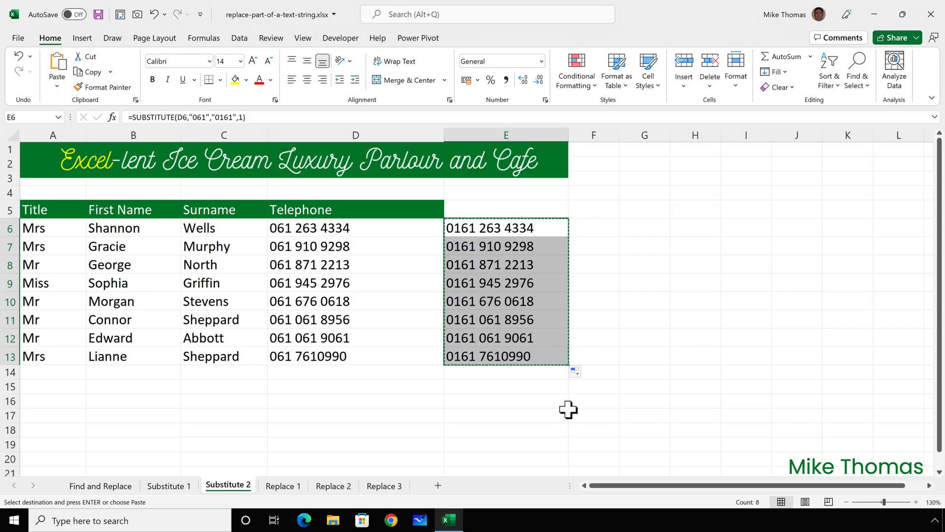
{"action": "mouse_move", "coordinate": [388, 230]}
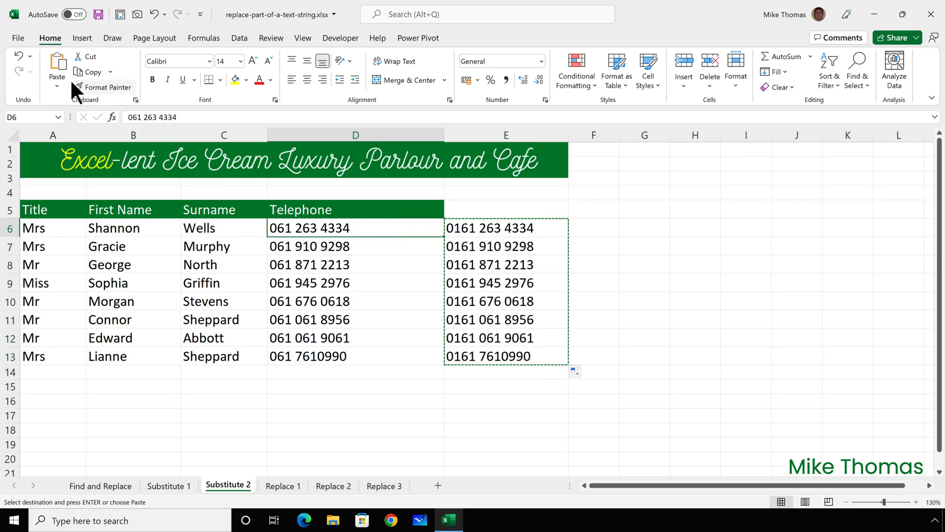
{"action": "mouse_move", "coordinate": [58, 66]}
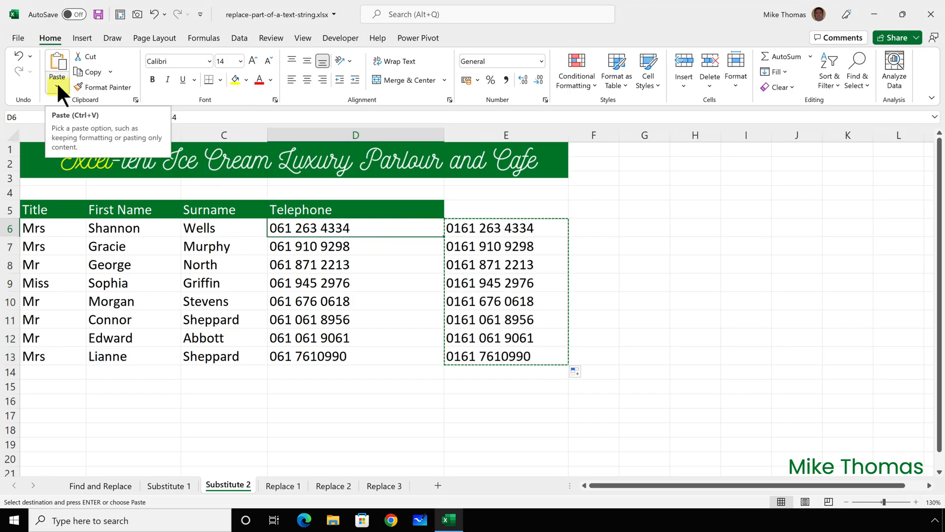
{"action": "left_click", "coordinate": [57, 86]}
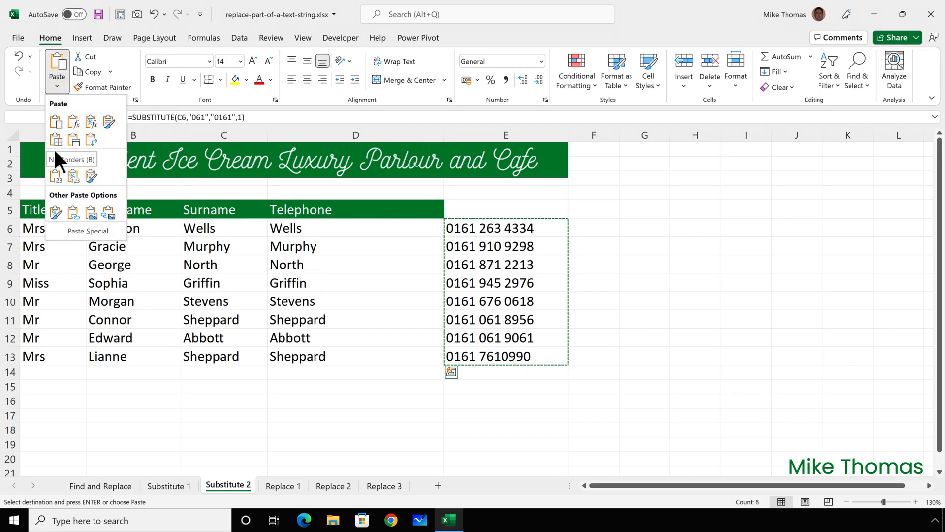
{"action": "left_click", "coordinate": [56, 175]}
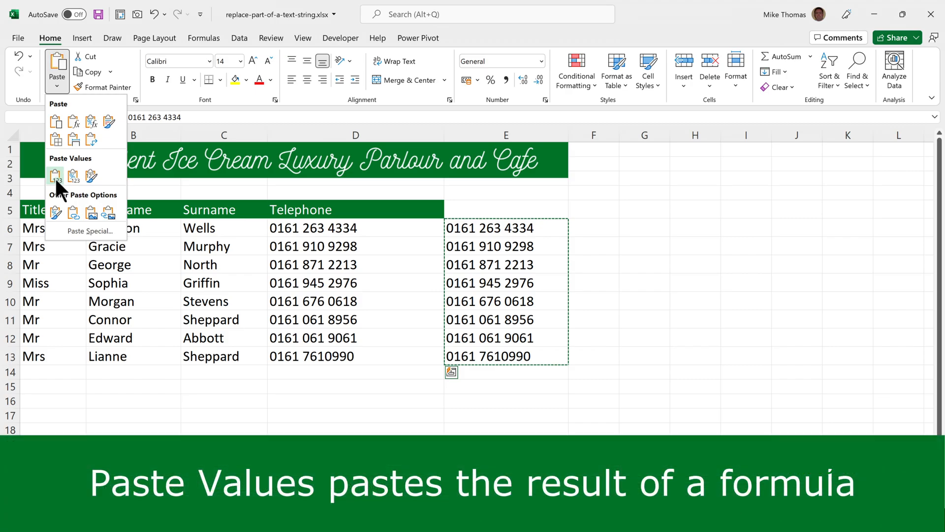
{"action": "left_click", "coordinate": [55, 175]}
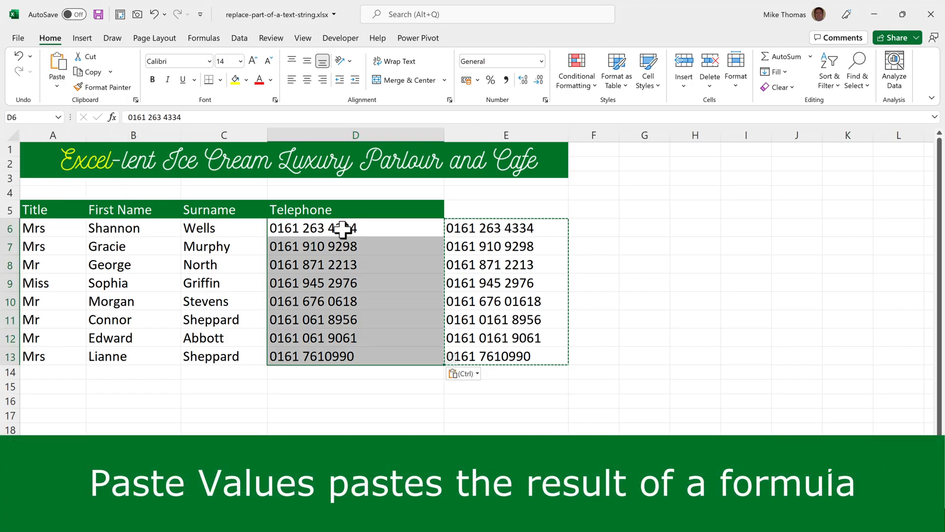
{"action": "left_click", "coordinate": [505, 227]}
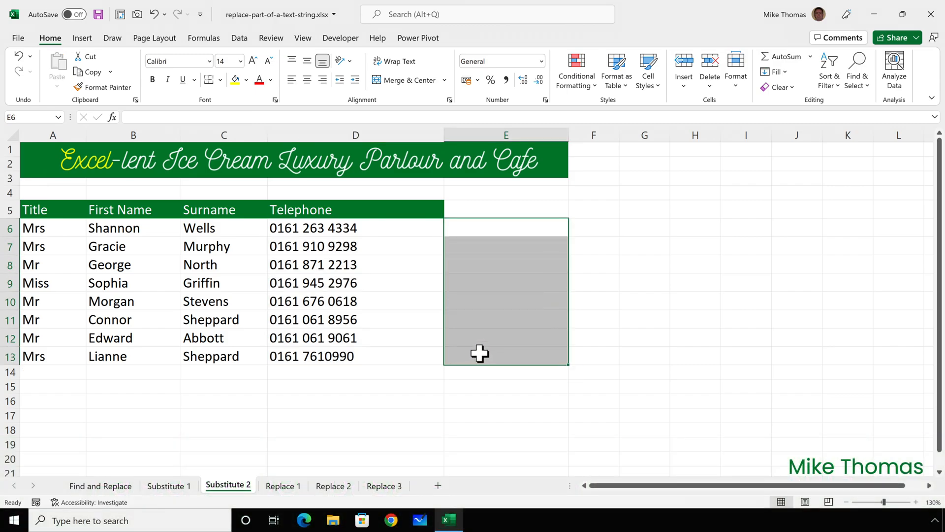
{"action": "left_click", "coordinate": [283, 485]}
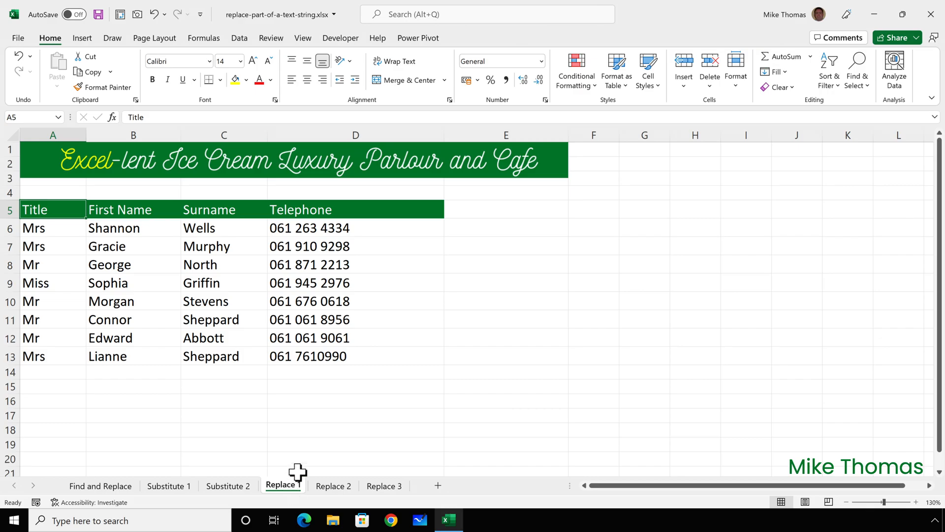
Enter =REPLACE(D6,1,3,"0161") in E6 to overwrite the first three characters with 0161
{"action": "type", "text": "=r"}
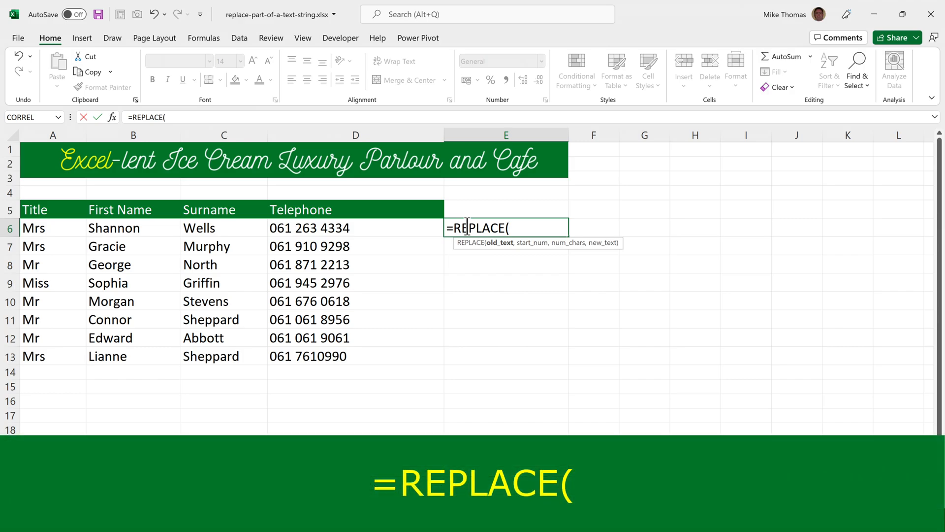
{"action": "mouse_move", "coordinate": [458, 241]}
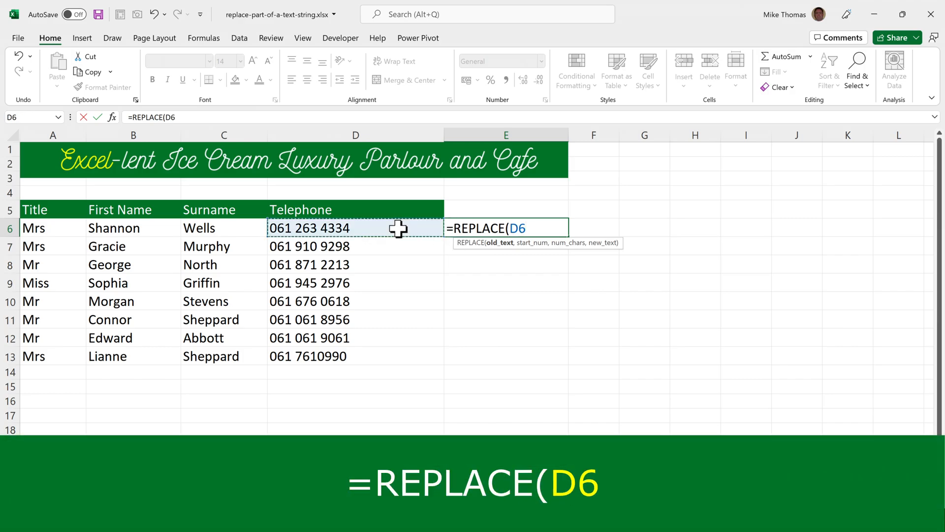
{"action": "type", "text": ","}
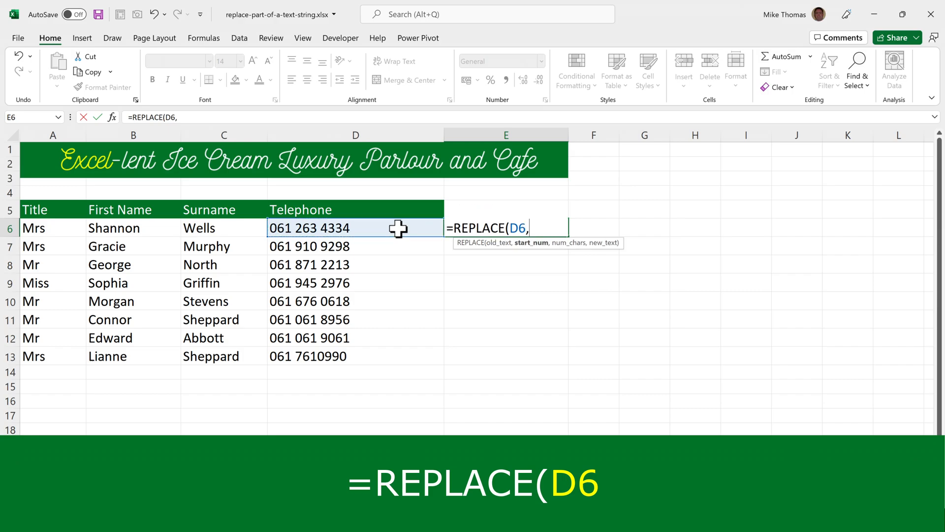
{"action": "type", "text": "1"}
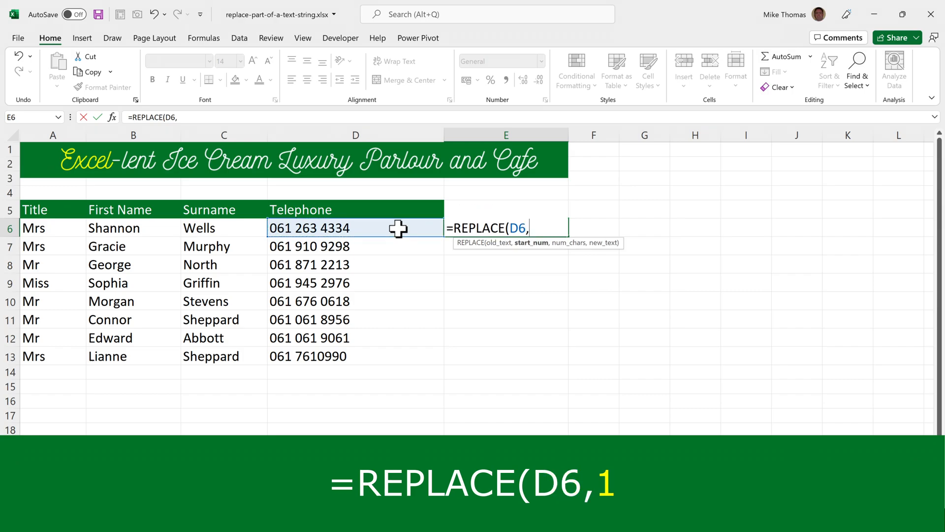
{"action": "type", "text": "1"}
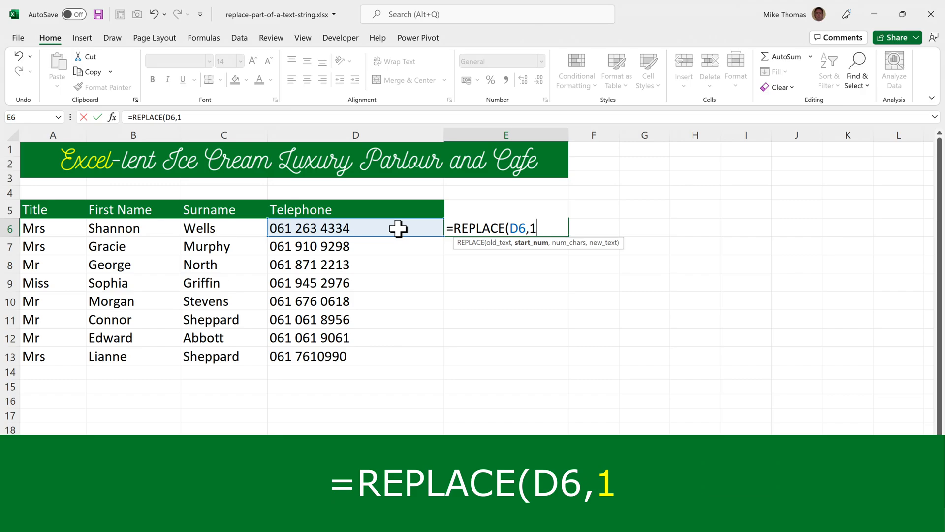
{"action": "type", "text": ","}
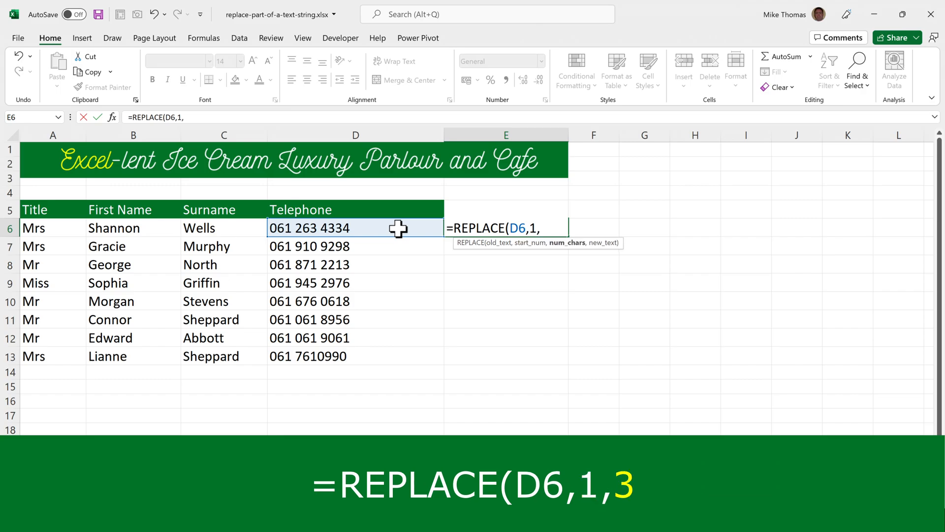
{"action": "type", "text": "3"}
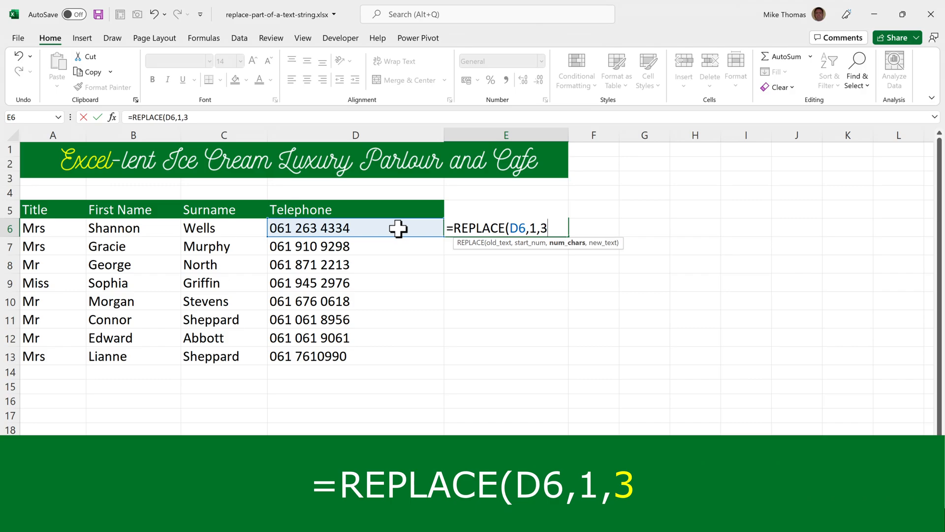
{"action": "type", "text": ",\"0"}
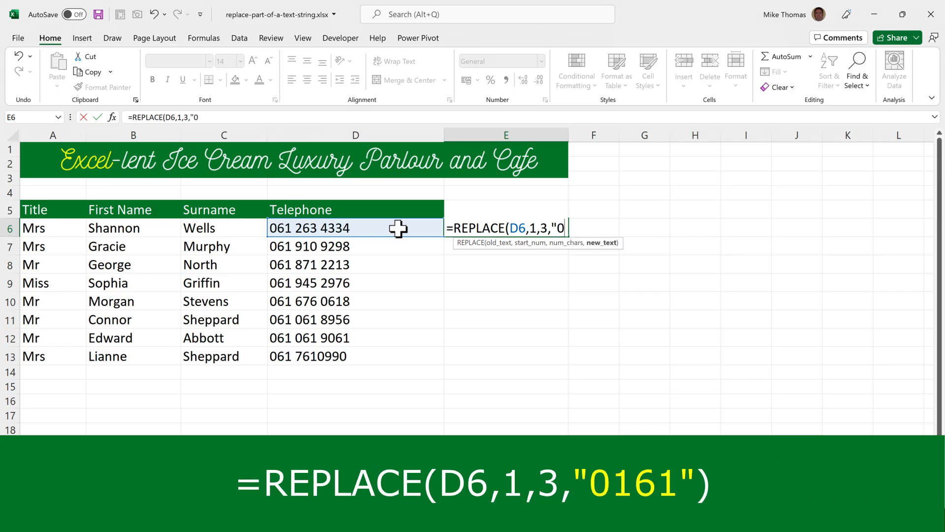
{"action": "type", "text": "16"}
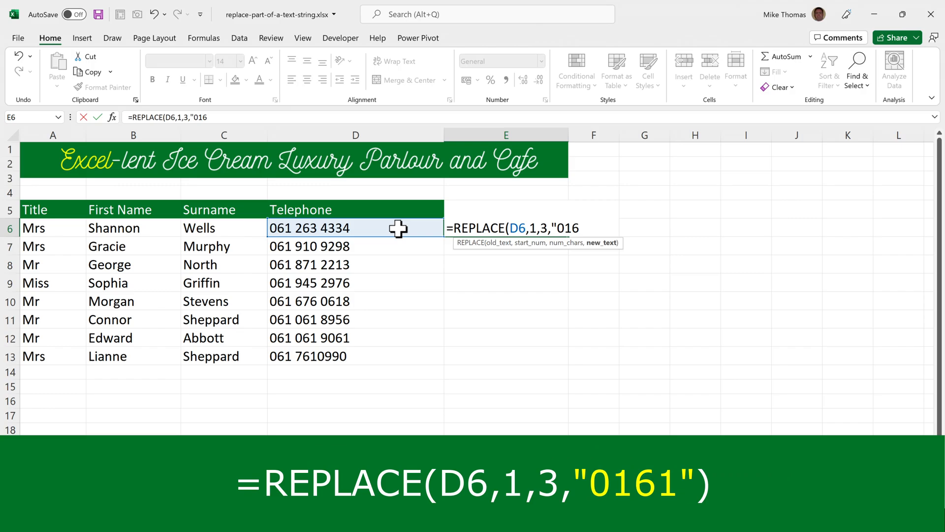
{"action": "type", "text": "1\")"}
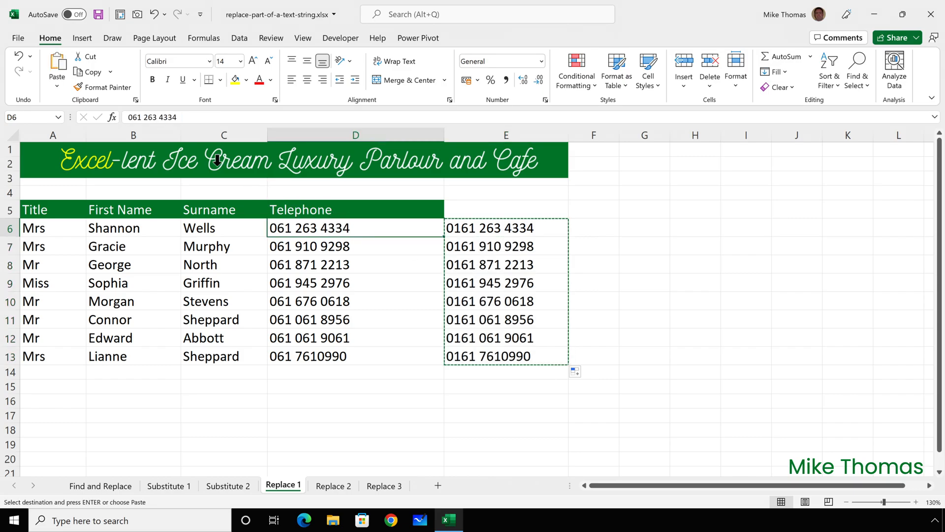
Paste the REPLACE results as values into Telephone and move on to the Replace 2 sheet
{"action": "left_click", "coordinate": [57, 85]}
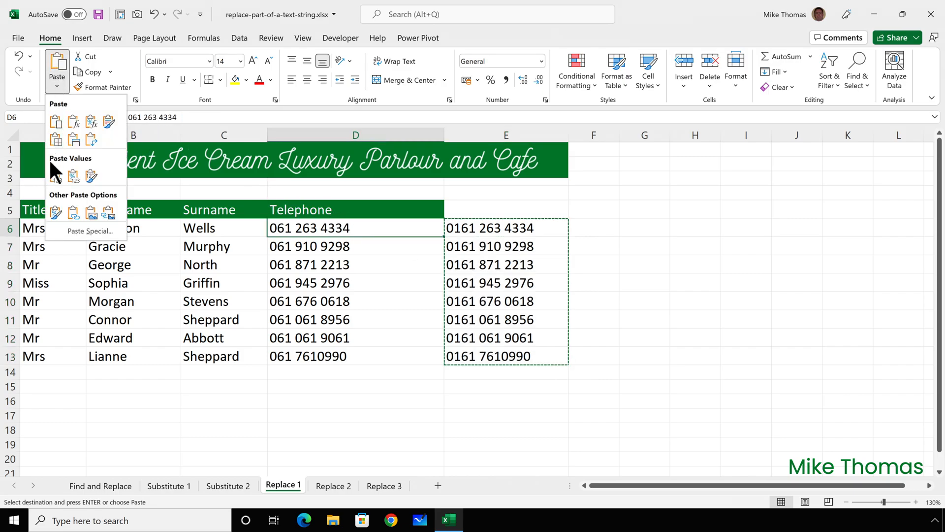
{"action": "left_click", "coordinate": [56, 177]}
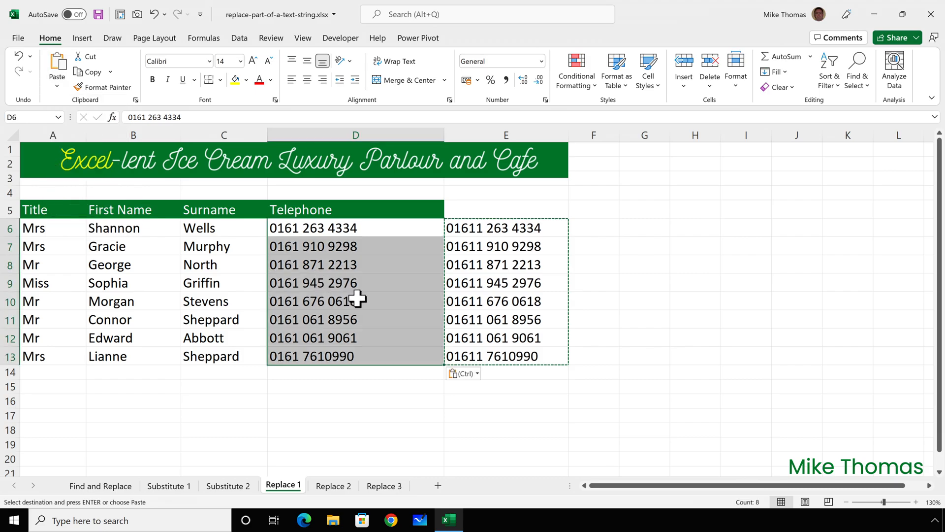
{"action": "mouse_move", "coordinate": [483, 236]}
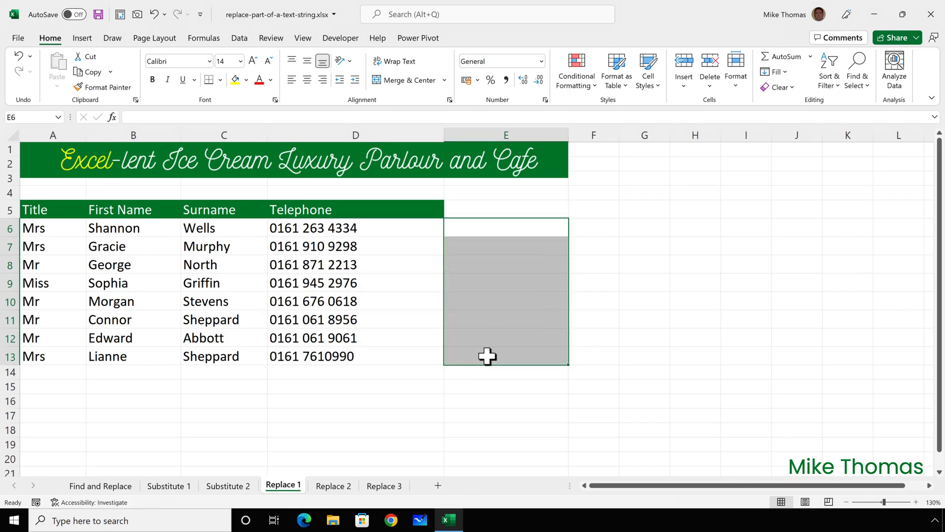
{"action": "left_click", "coordinate": [333, 485]}
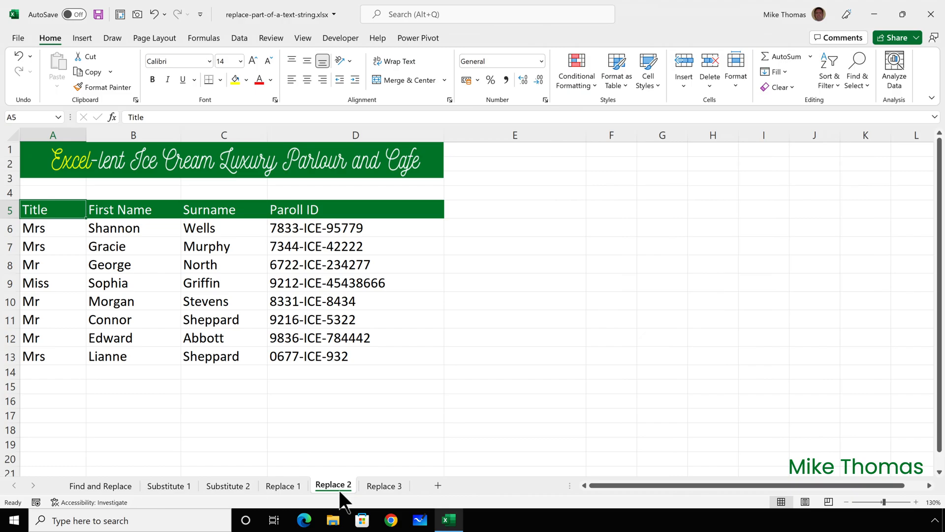
{"action": "mouse_move", "coordinate": [451, 275]}
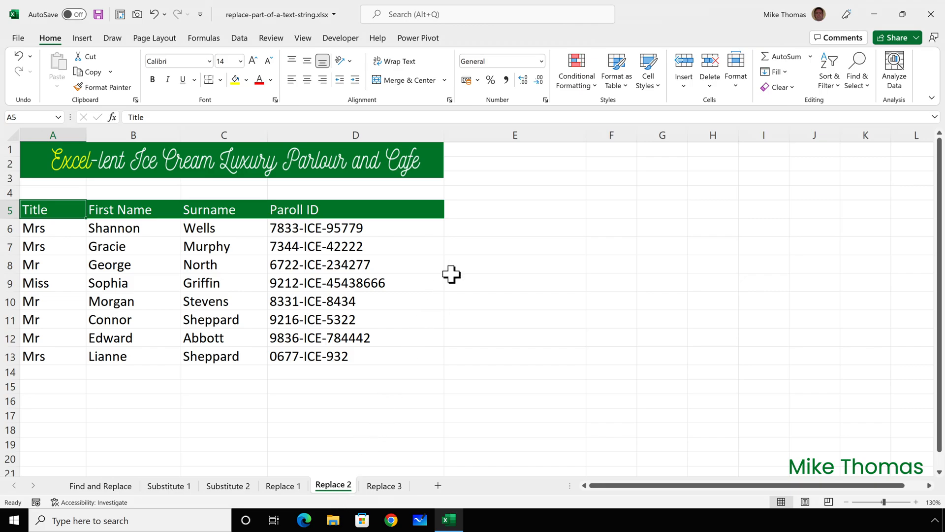
Enter =REPLACE(D6,6,3,"EXCEL") in E6 to turn the ICE payroll code into EXCEL
{"action": "left_click", "coordinate": [514, 227]}
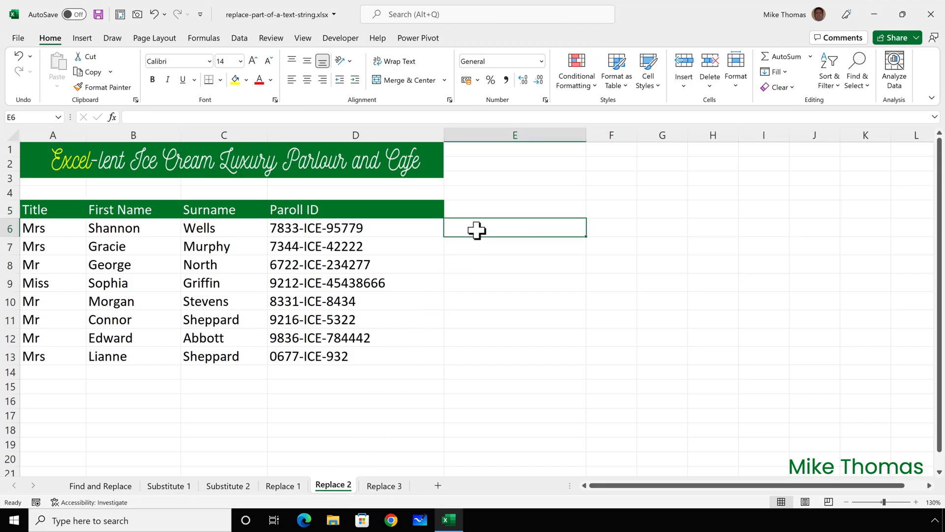
{"action": "type", "text": "=r"}
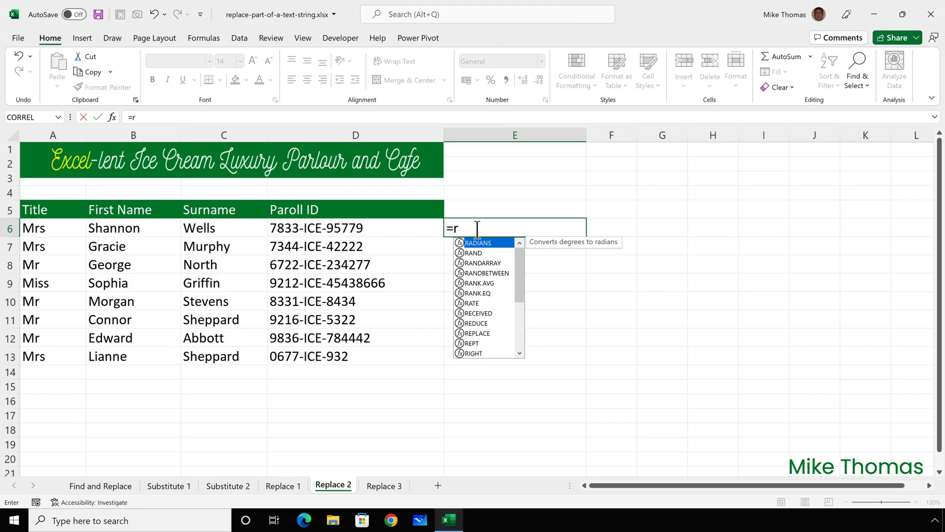
{"action": "type", "text": "ep"}
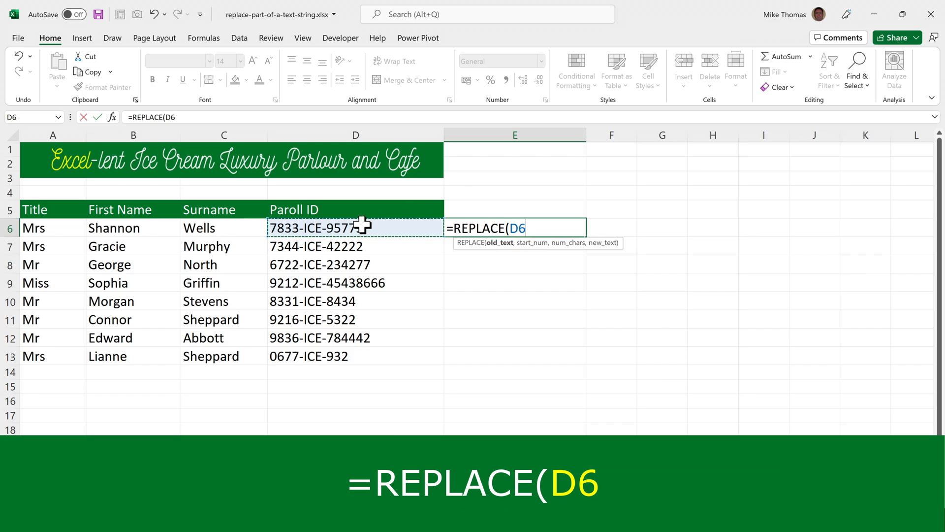
{"action": "type", "text": ","}
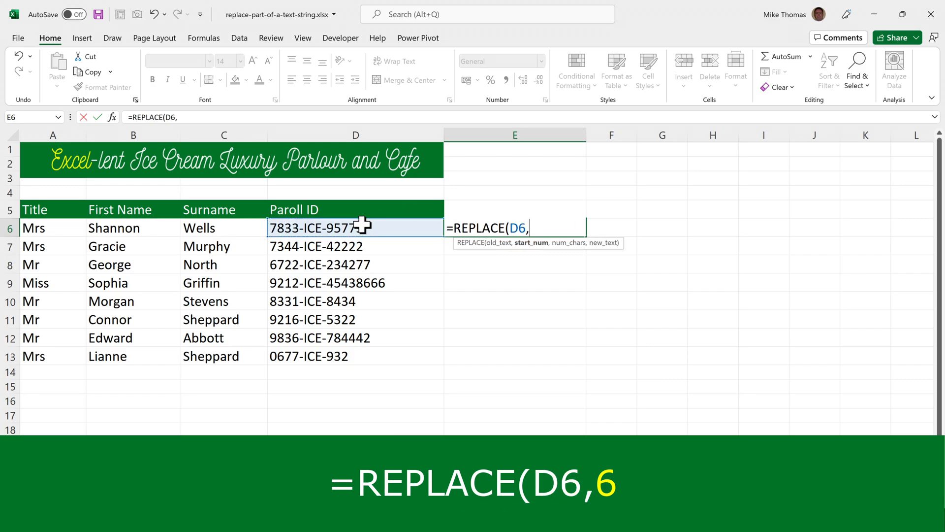
{"action": "type", "text": "6"}
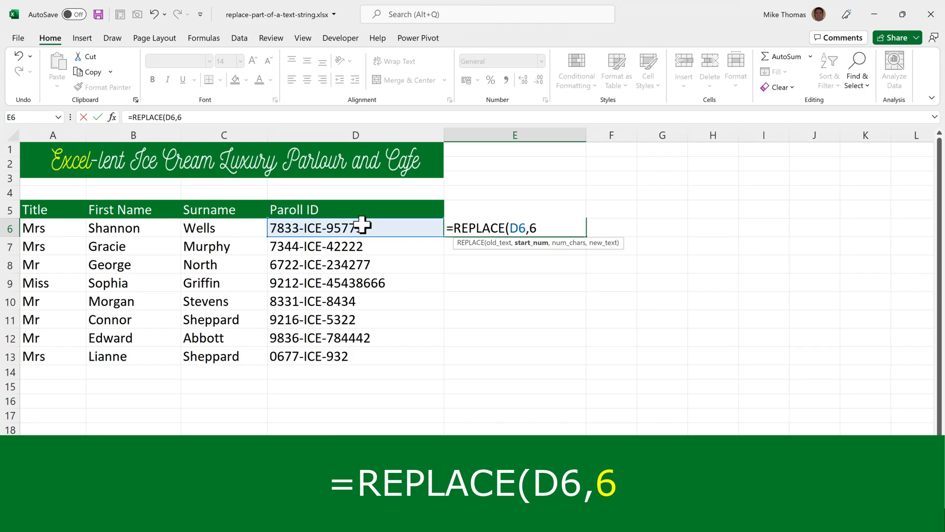
{"action": "type", "text": ","}
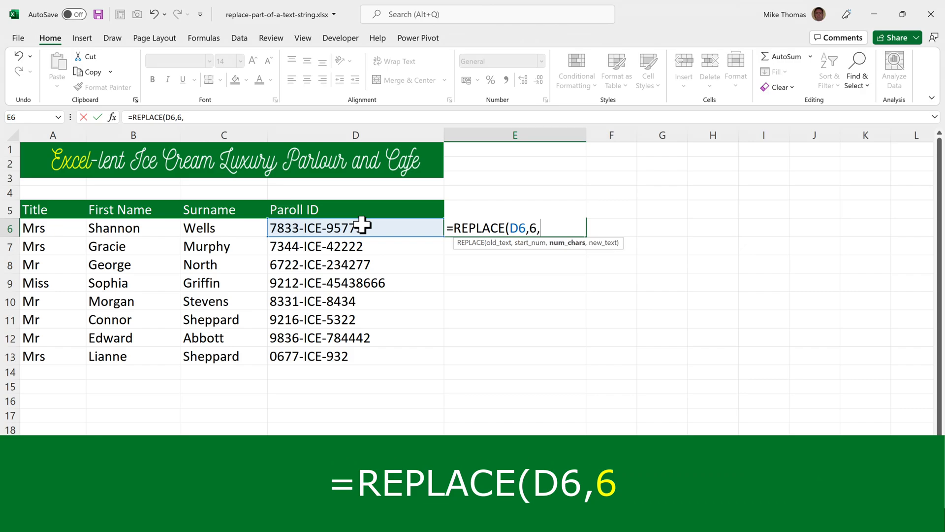
{"action": "type", "text": "3"}
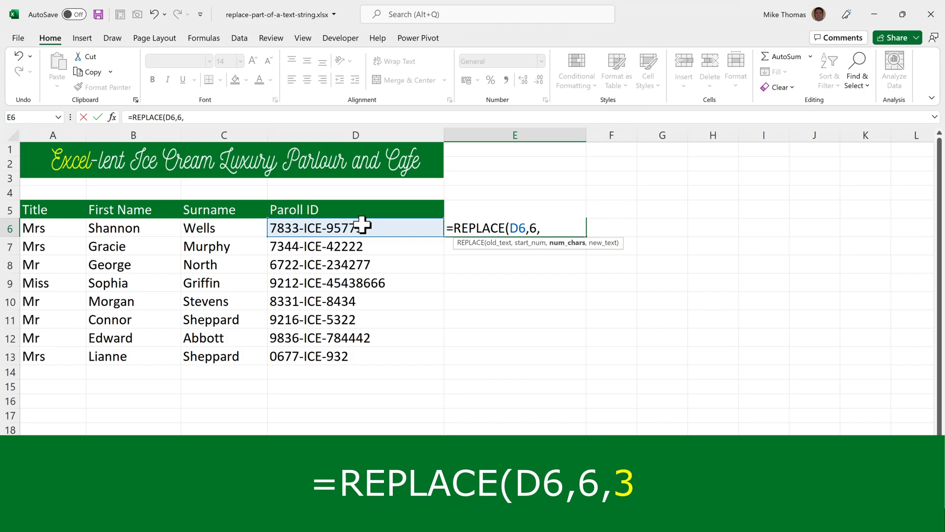
{"action": "type", "text": "3"}
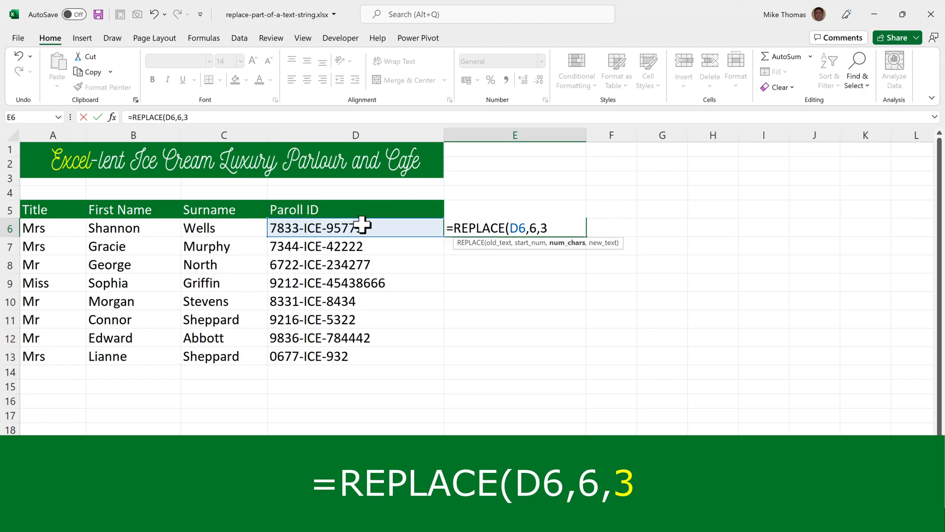
{"action": "type", "text": ",\"E"}
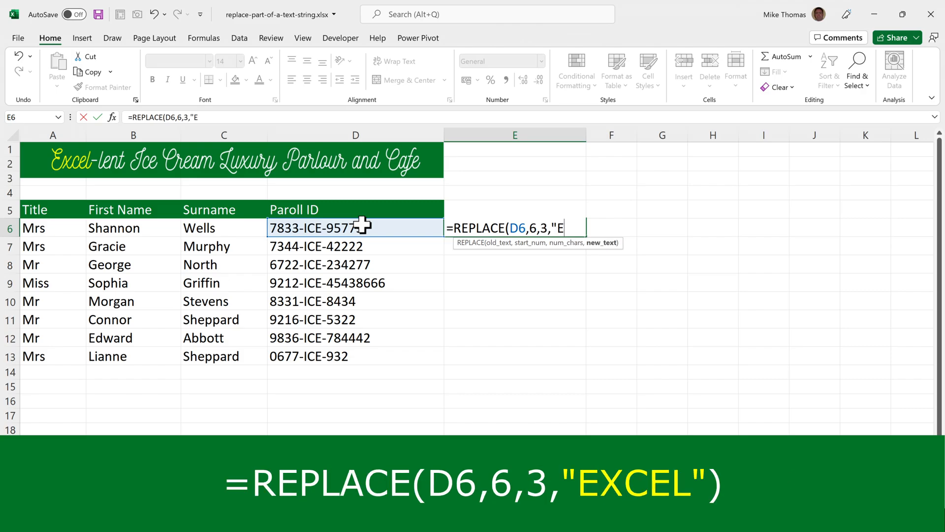
{"action": "type", "text": "XCEL"}
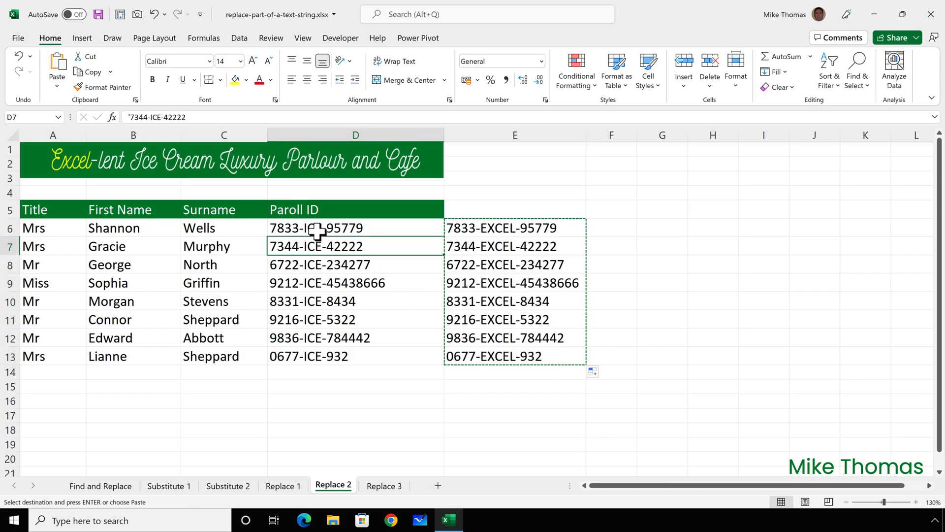
Paste the EXCEL payroll IDs as values over column D and switch to Replace 3
{"action": "left_click", "coordinate": [56, 78]}
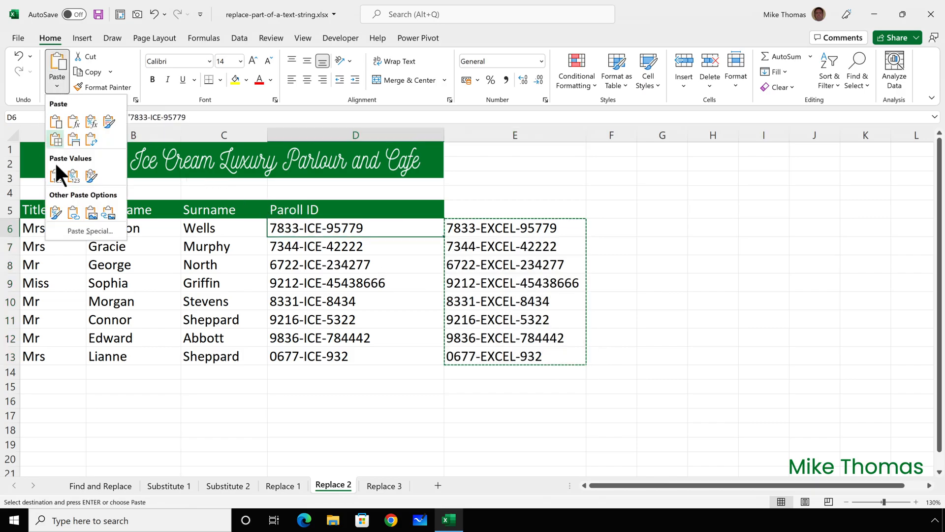
{"action": "left_click", "coordinate": [55, 175]}
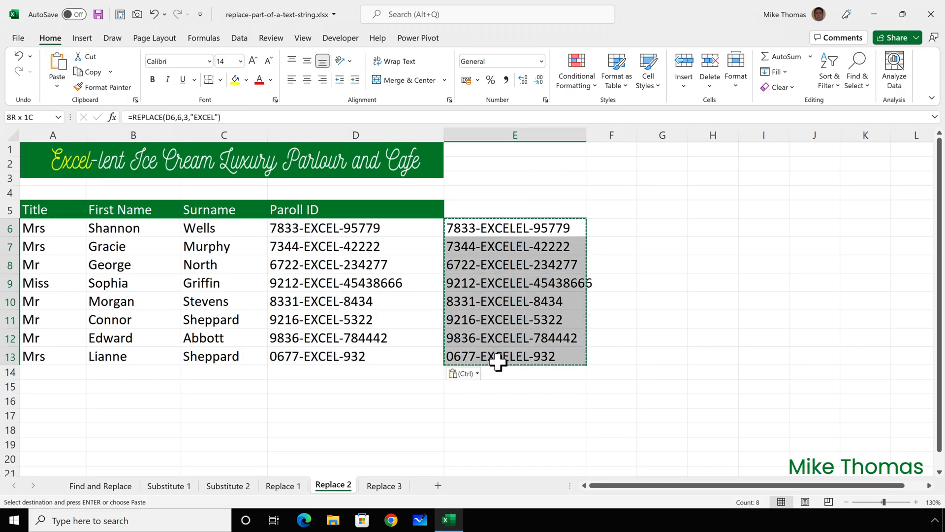
{"action": "left_click", "coordinate": [383, 486]}
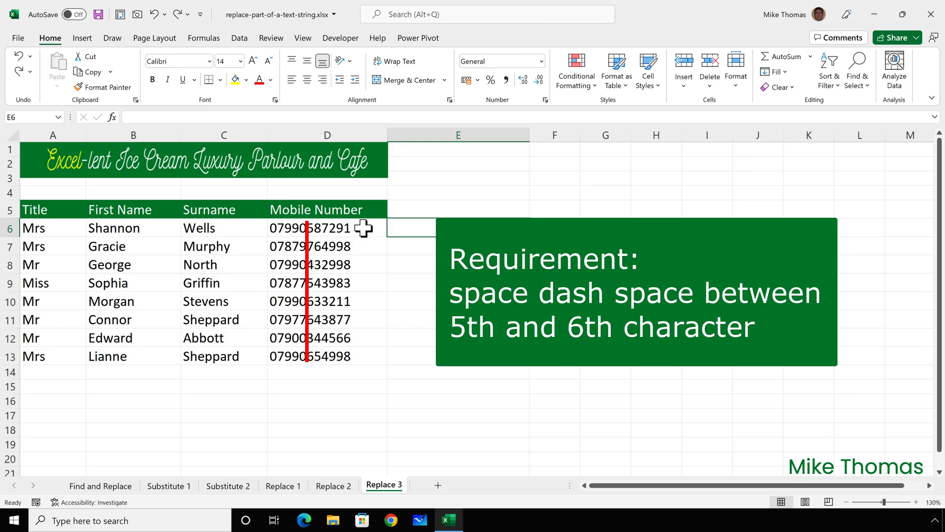
Enter =REPLACE(D6,6,3," - ") in E6, giving 07990 - 291 with three digits dropped
{"action": "type", "text": "=re"}
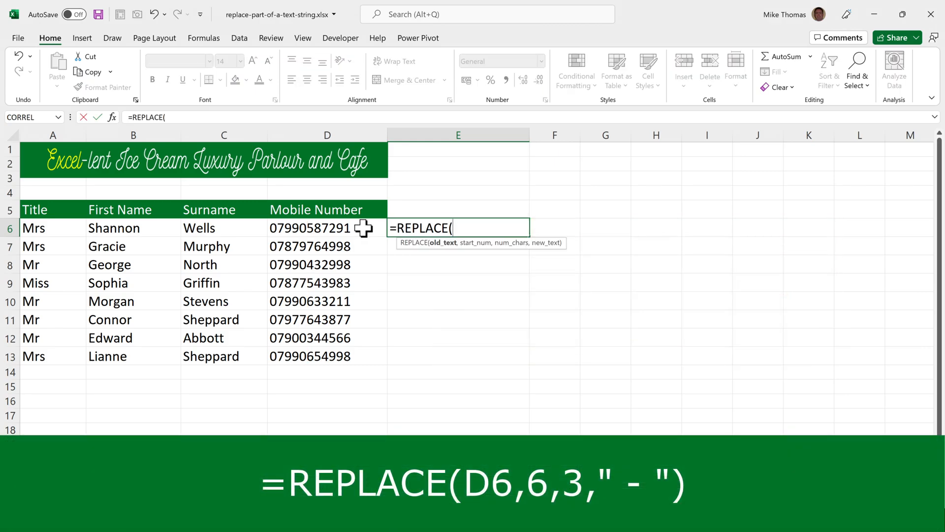
{"action": "left_click", "coordinate": [327, 228]}
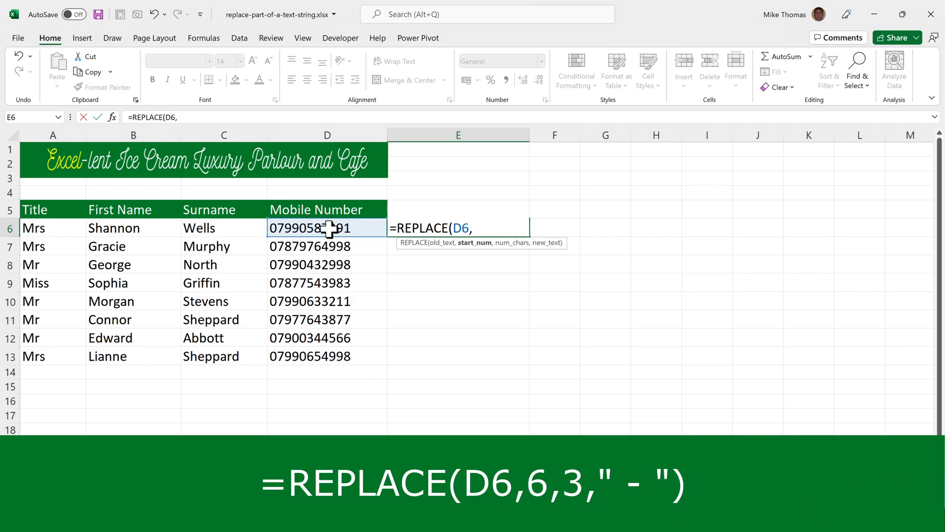
{"action": "type", "text": "6,3"}
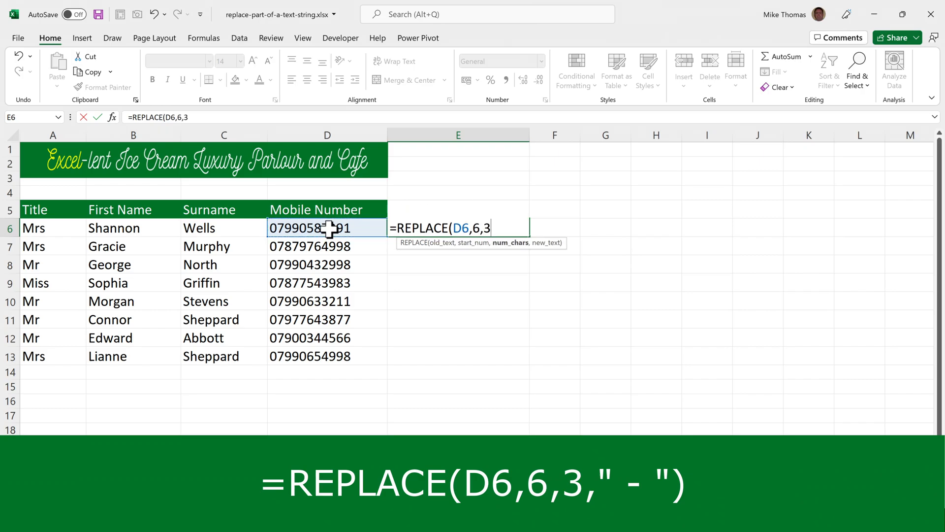
{"action": "type", "text": ","}
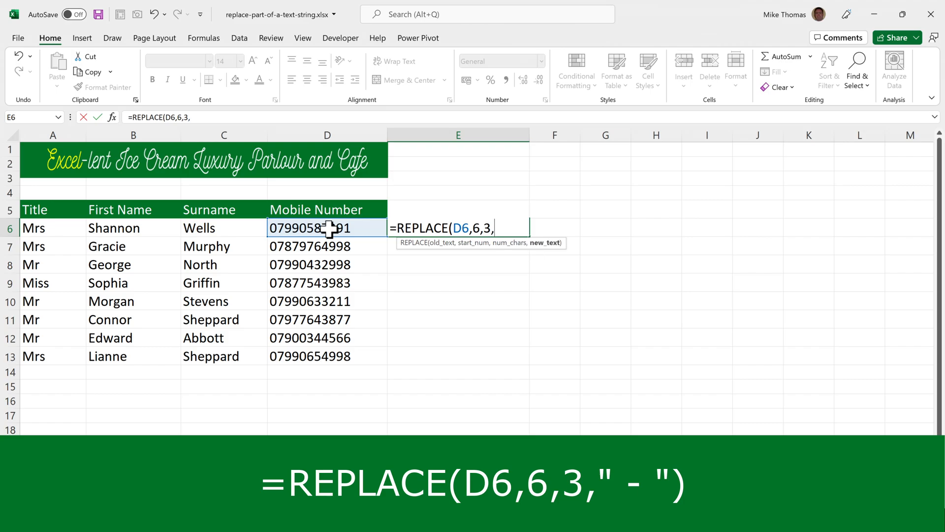
{"action": "type", "text": "\" -"}
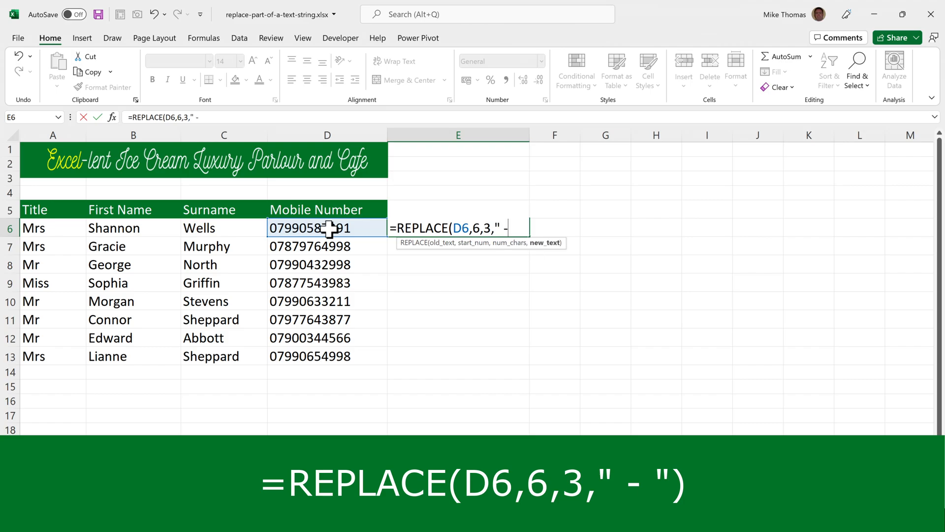
{"action": "type", "text": "\")"}
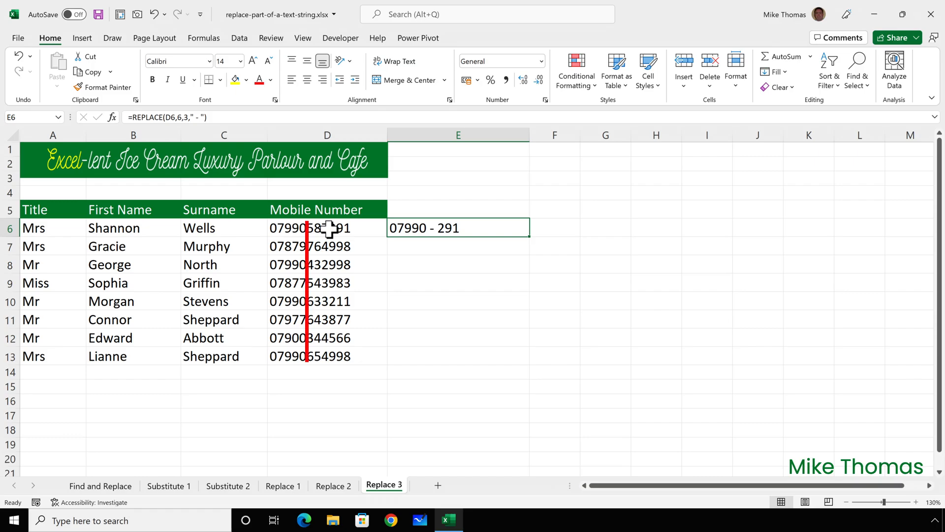
{"action": "mouse_move", "coordinate": [207, 119]}
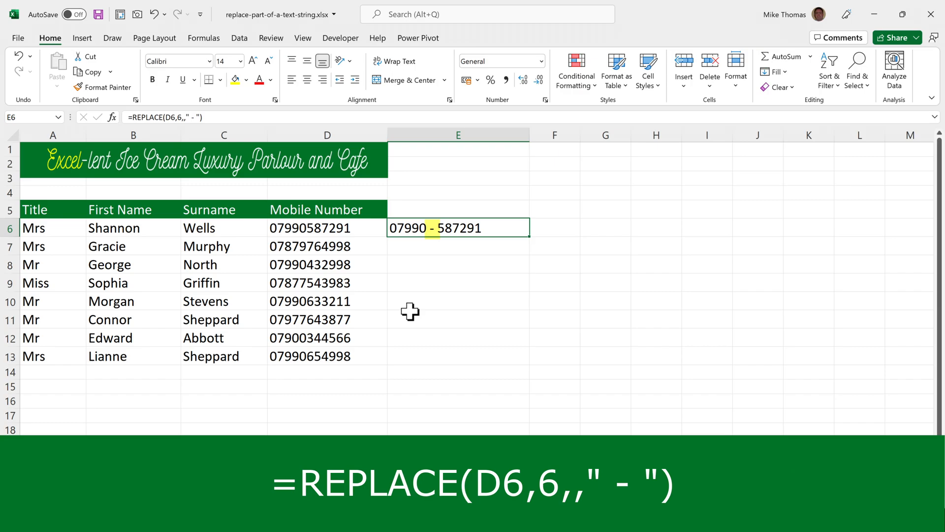
{"action": "mouse_move", "coordinate": [531, 237]}
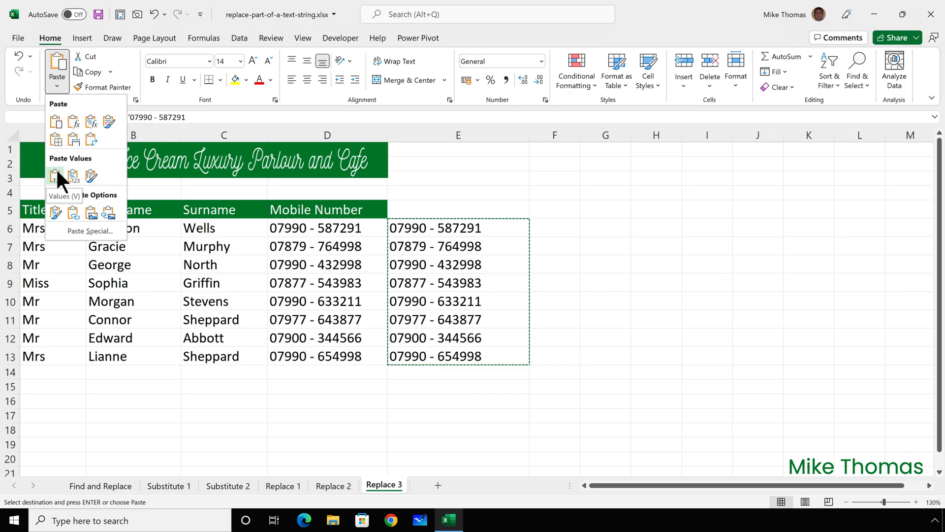
Paste the dashed mobile numbers as values over D6:D13, leaving helper column E empty
{"action": "left_click", "coordinate": [56, 175]}
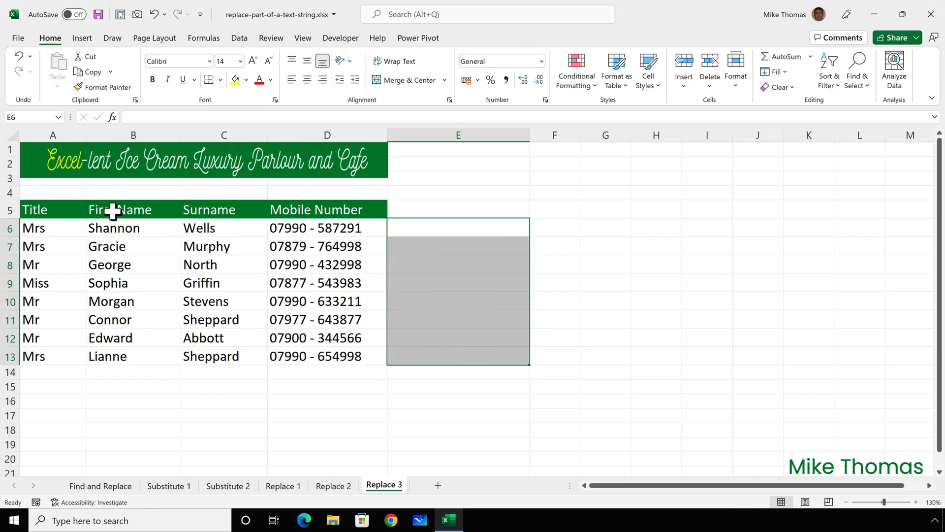
{"action": "left_click", "coordinate": [34, 209]}
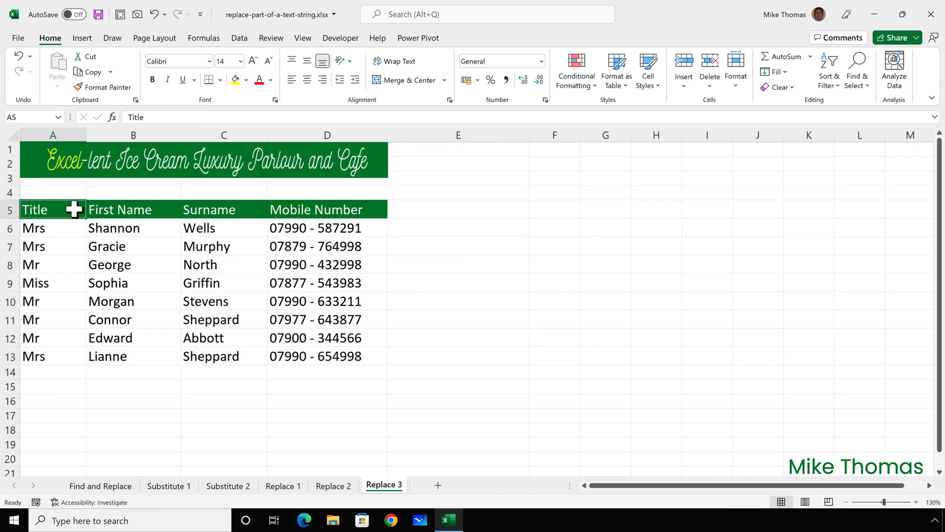